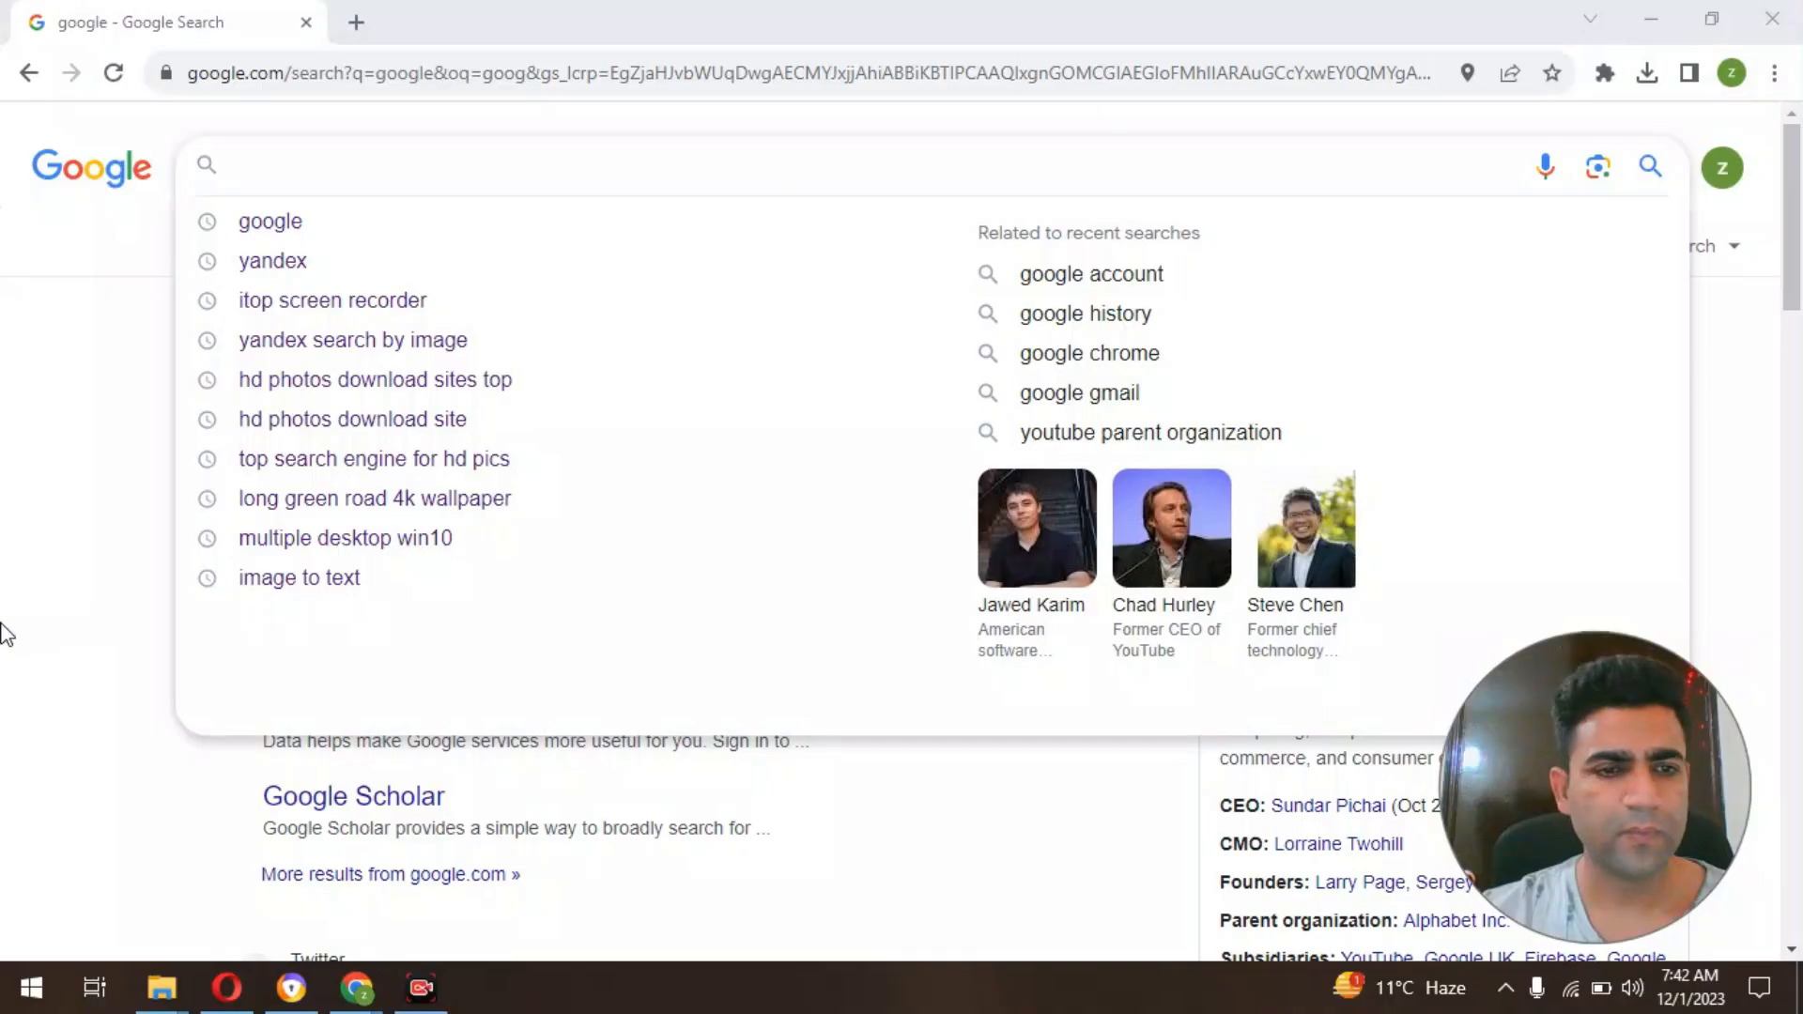
mouse_move(98, 909)
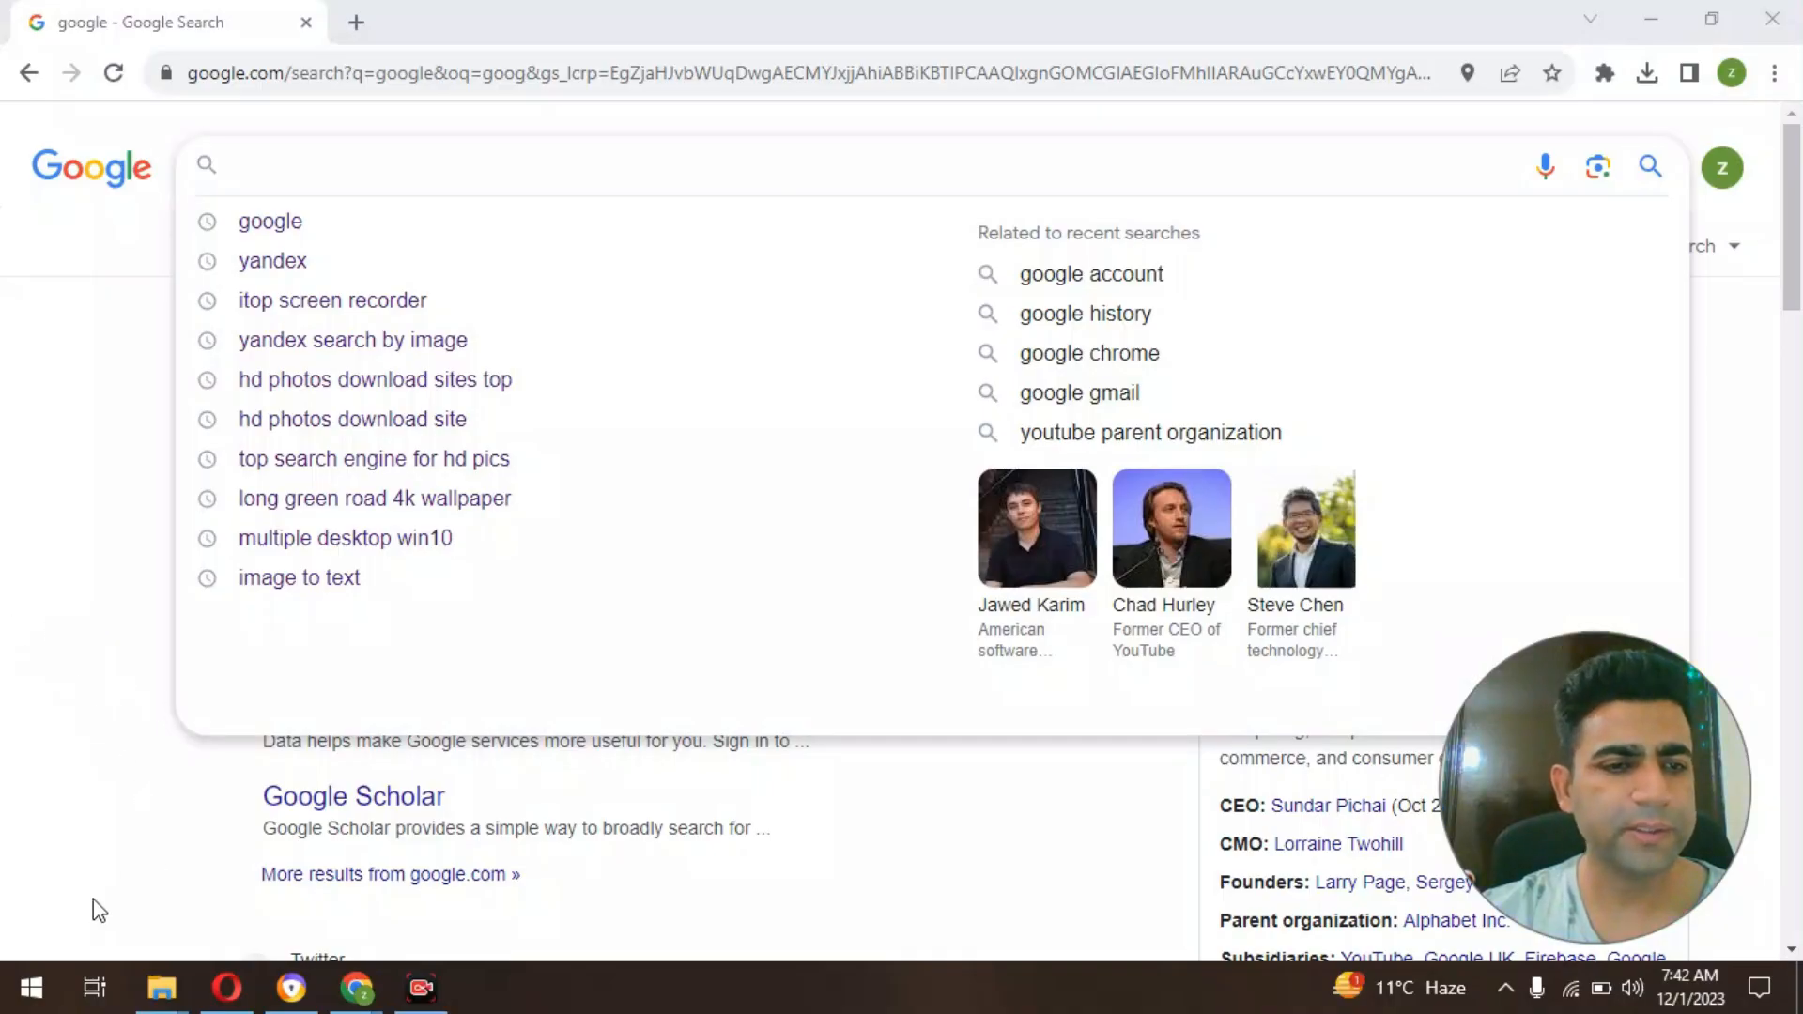
Step: Search Google for 'yandex' via the suggestion list
click(81, 520)
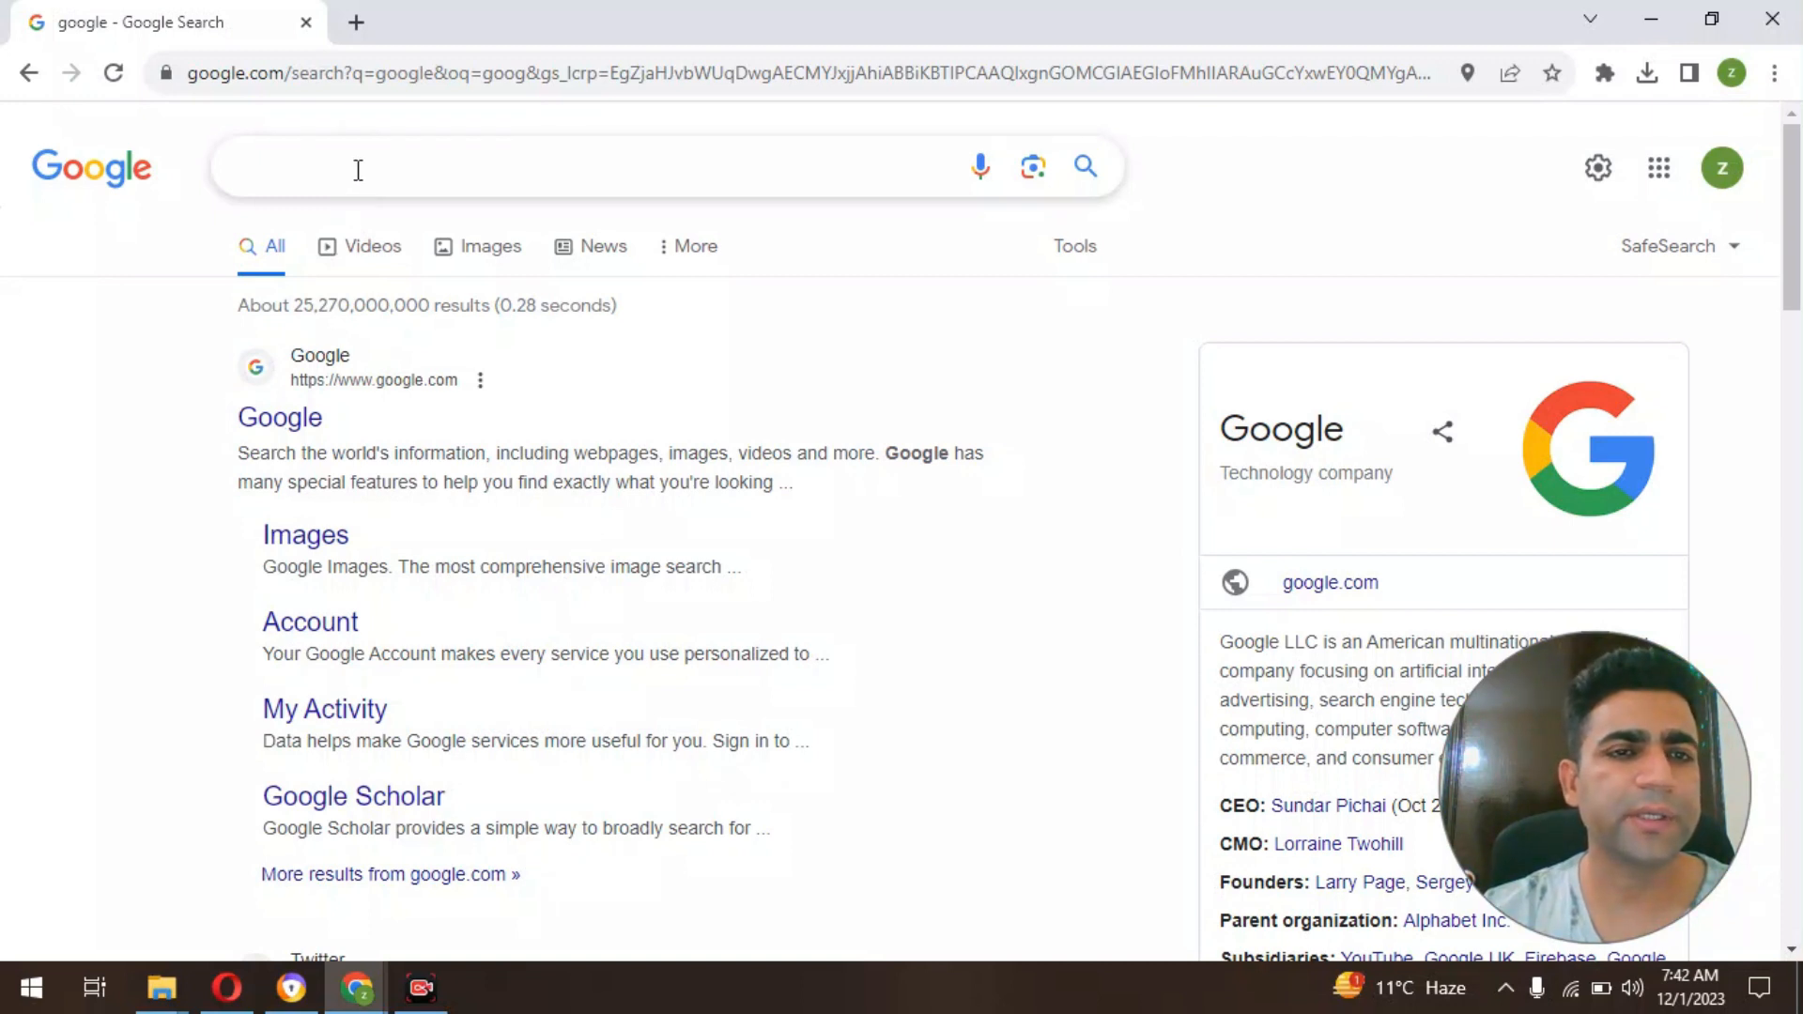
click(357, 169)
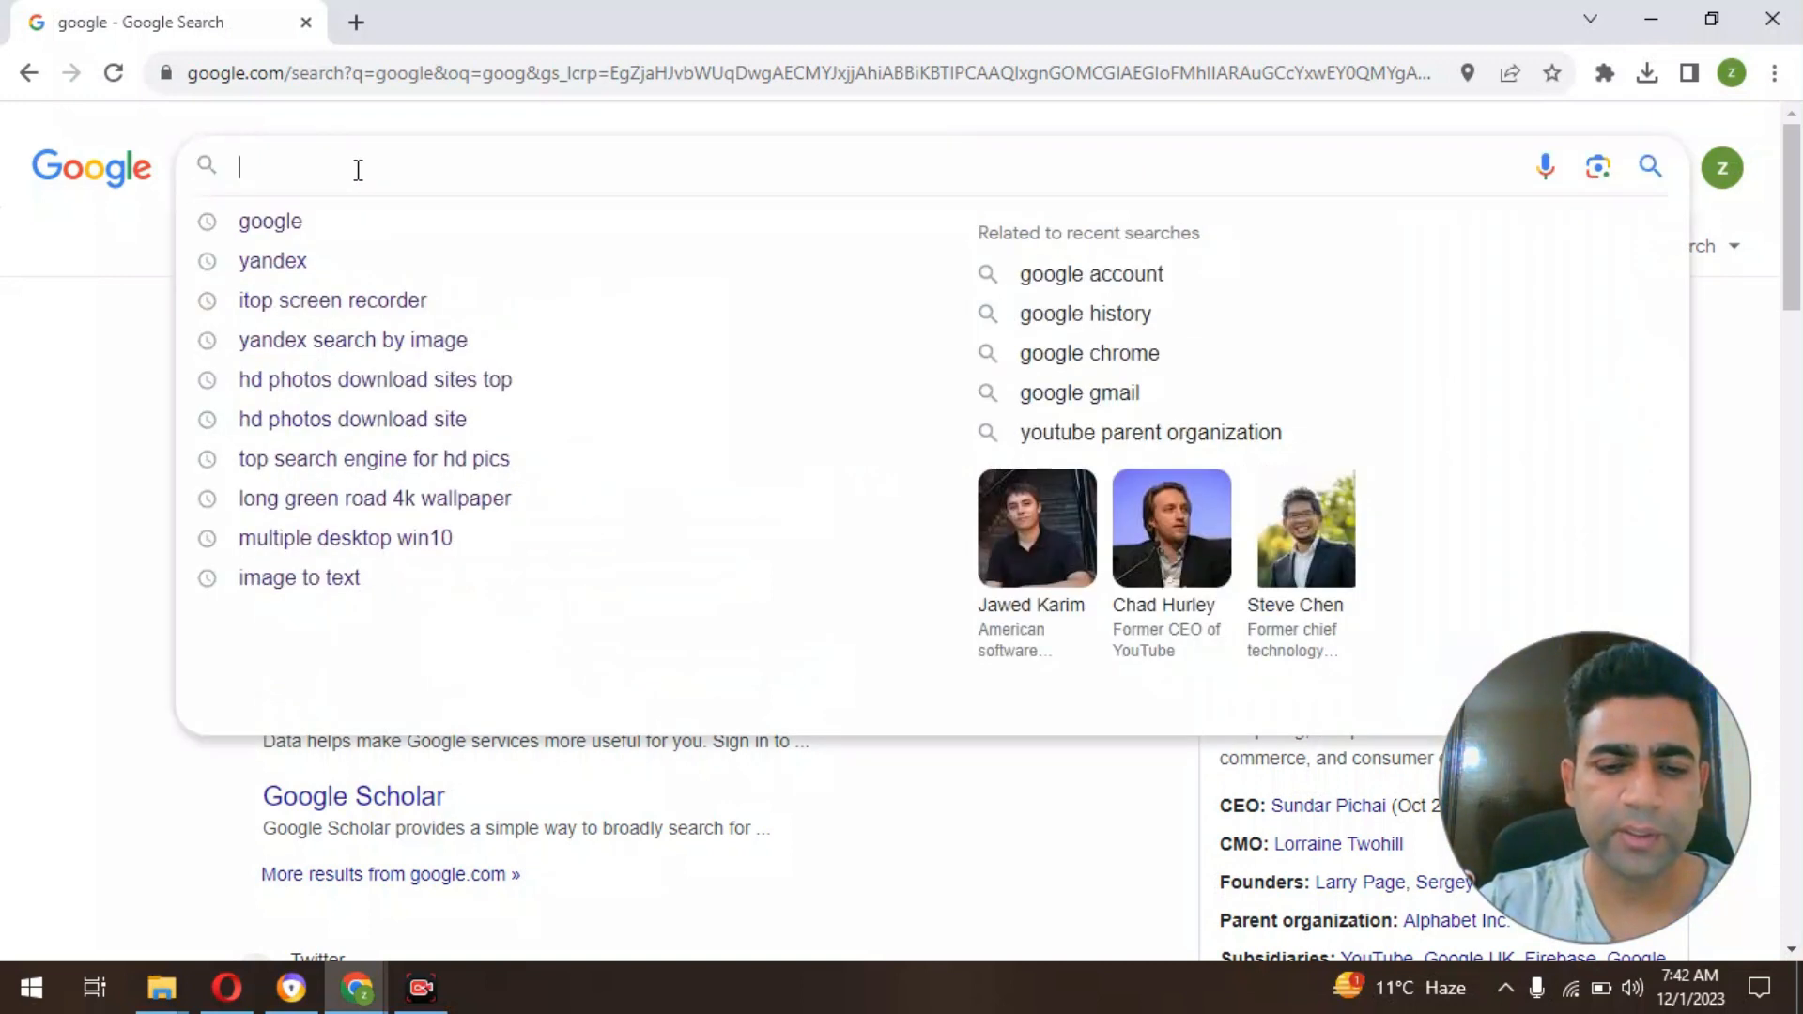
text(yandex)
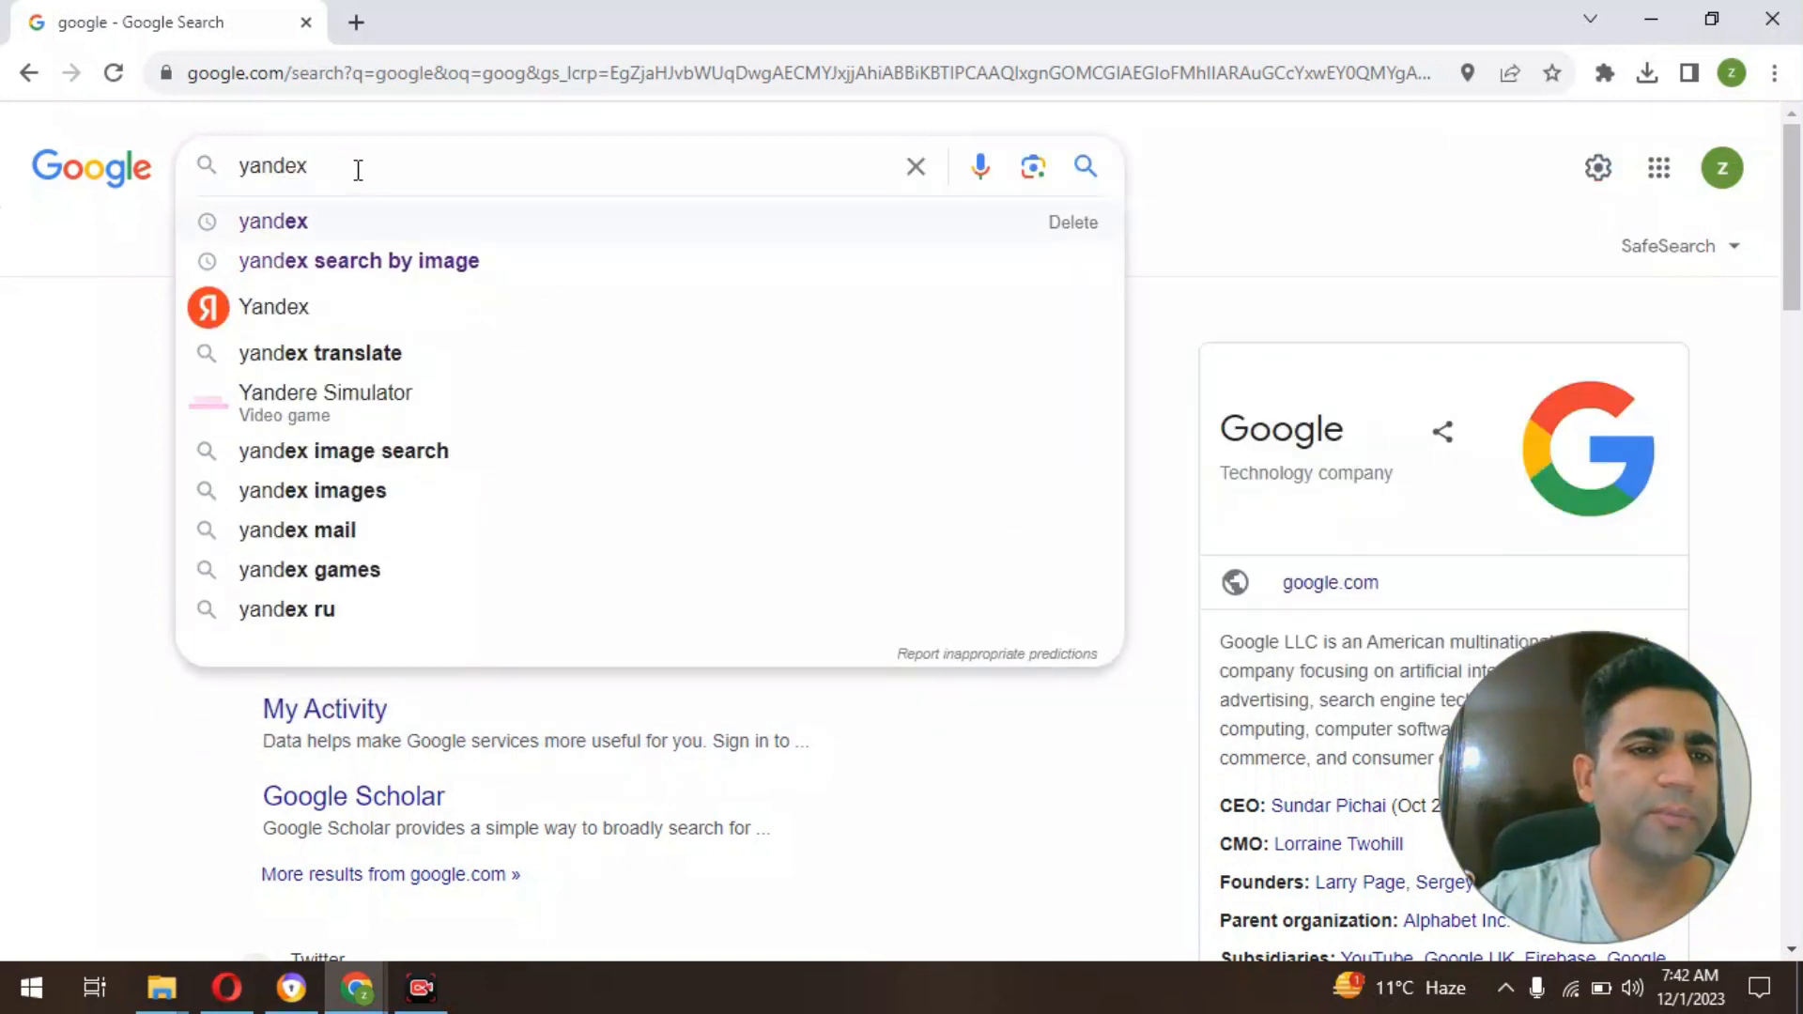
click(272, 221)
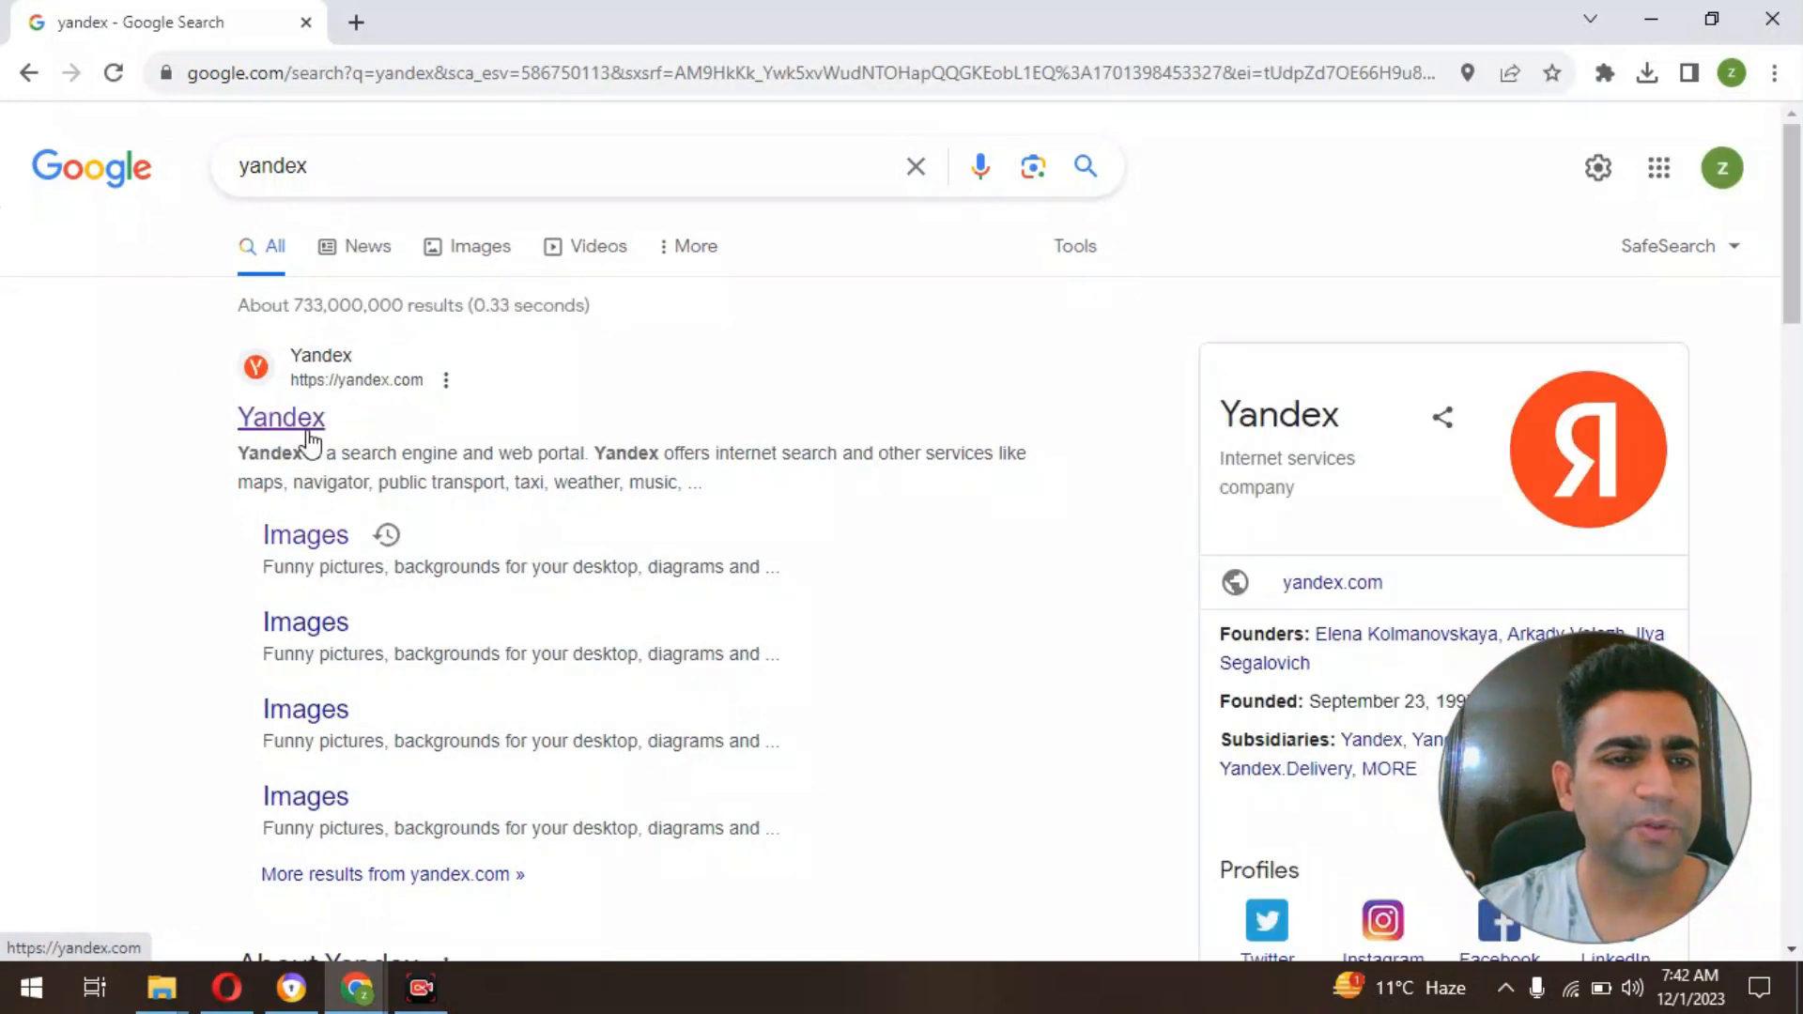
Step: Follow the Yandex result to its home page and continue to Yandex Images
click(282, 417)
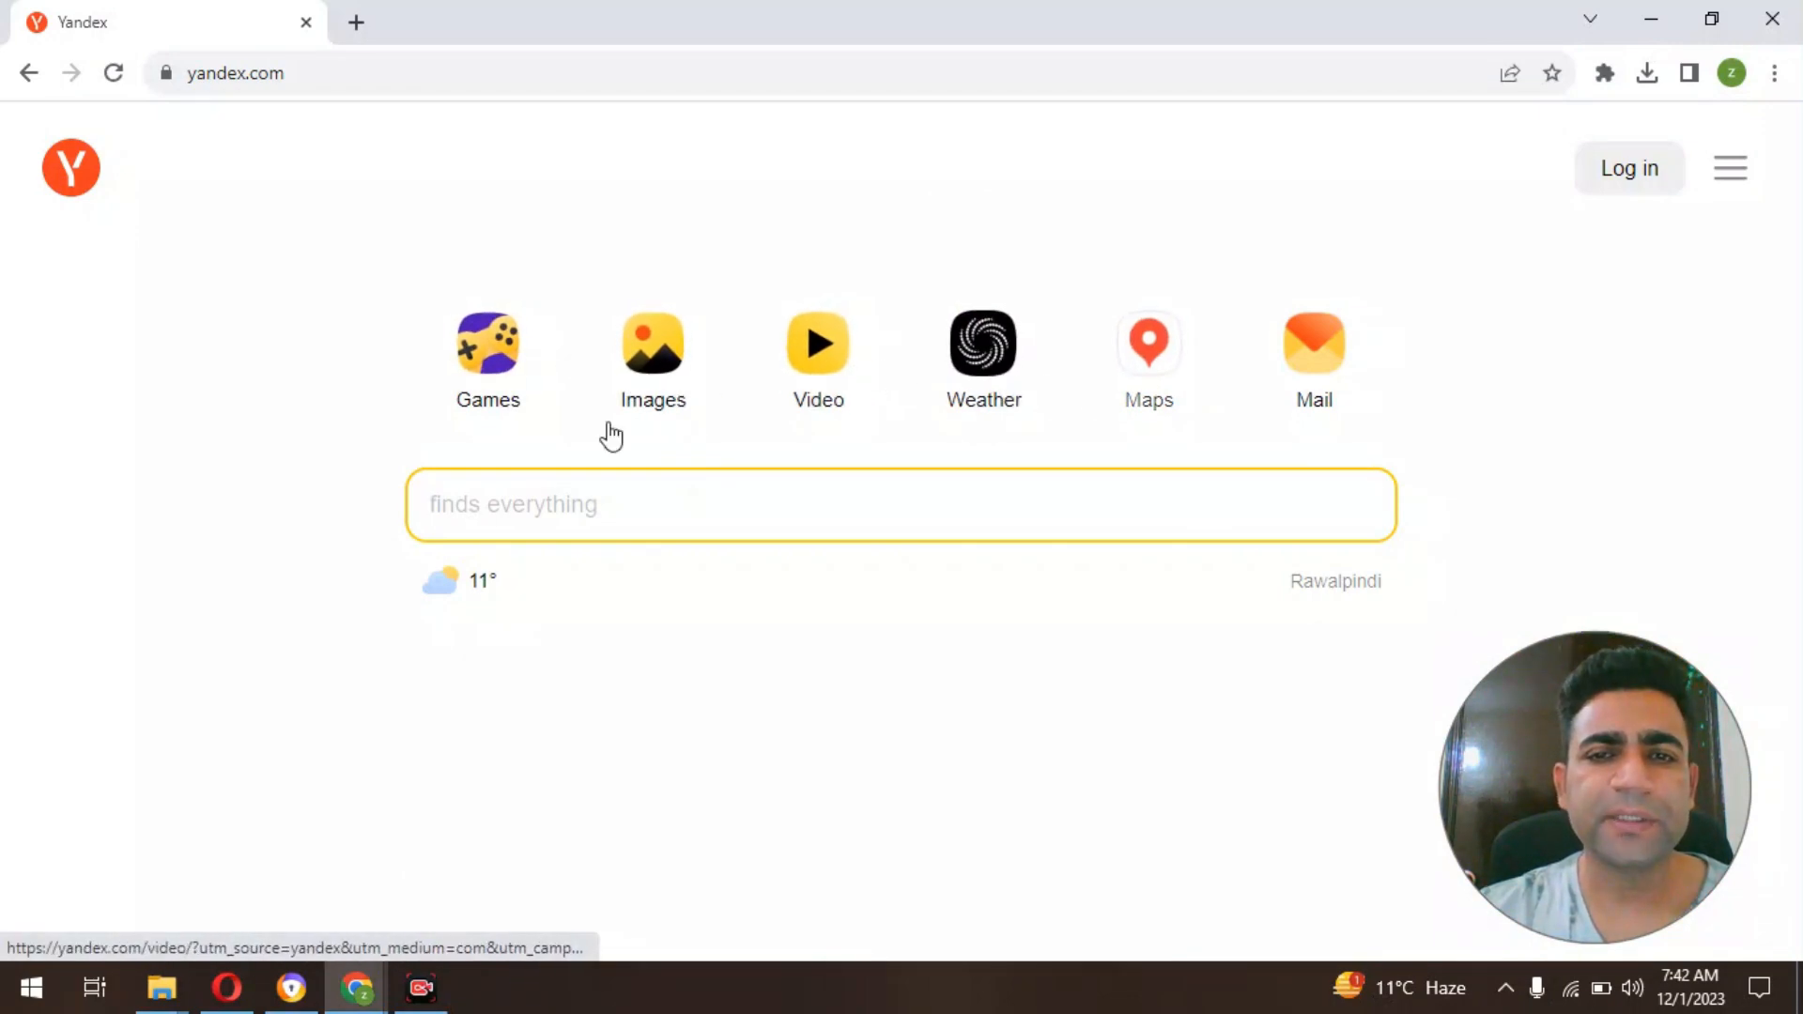
mouse_move(780, 398)
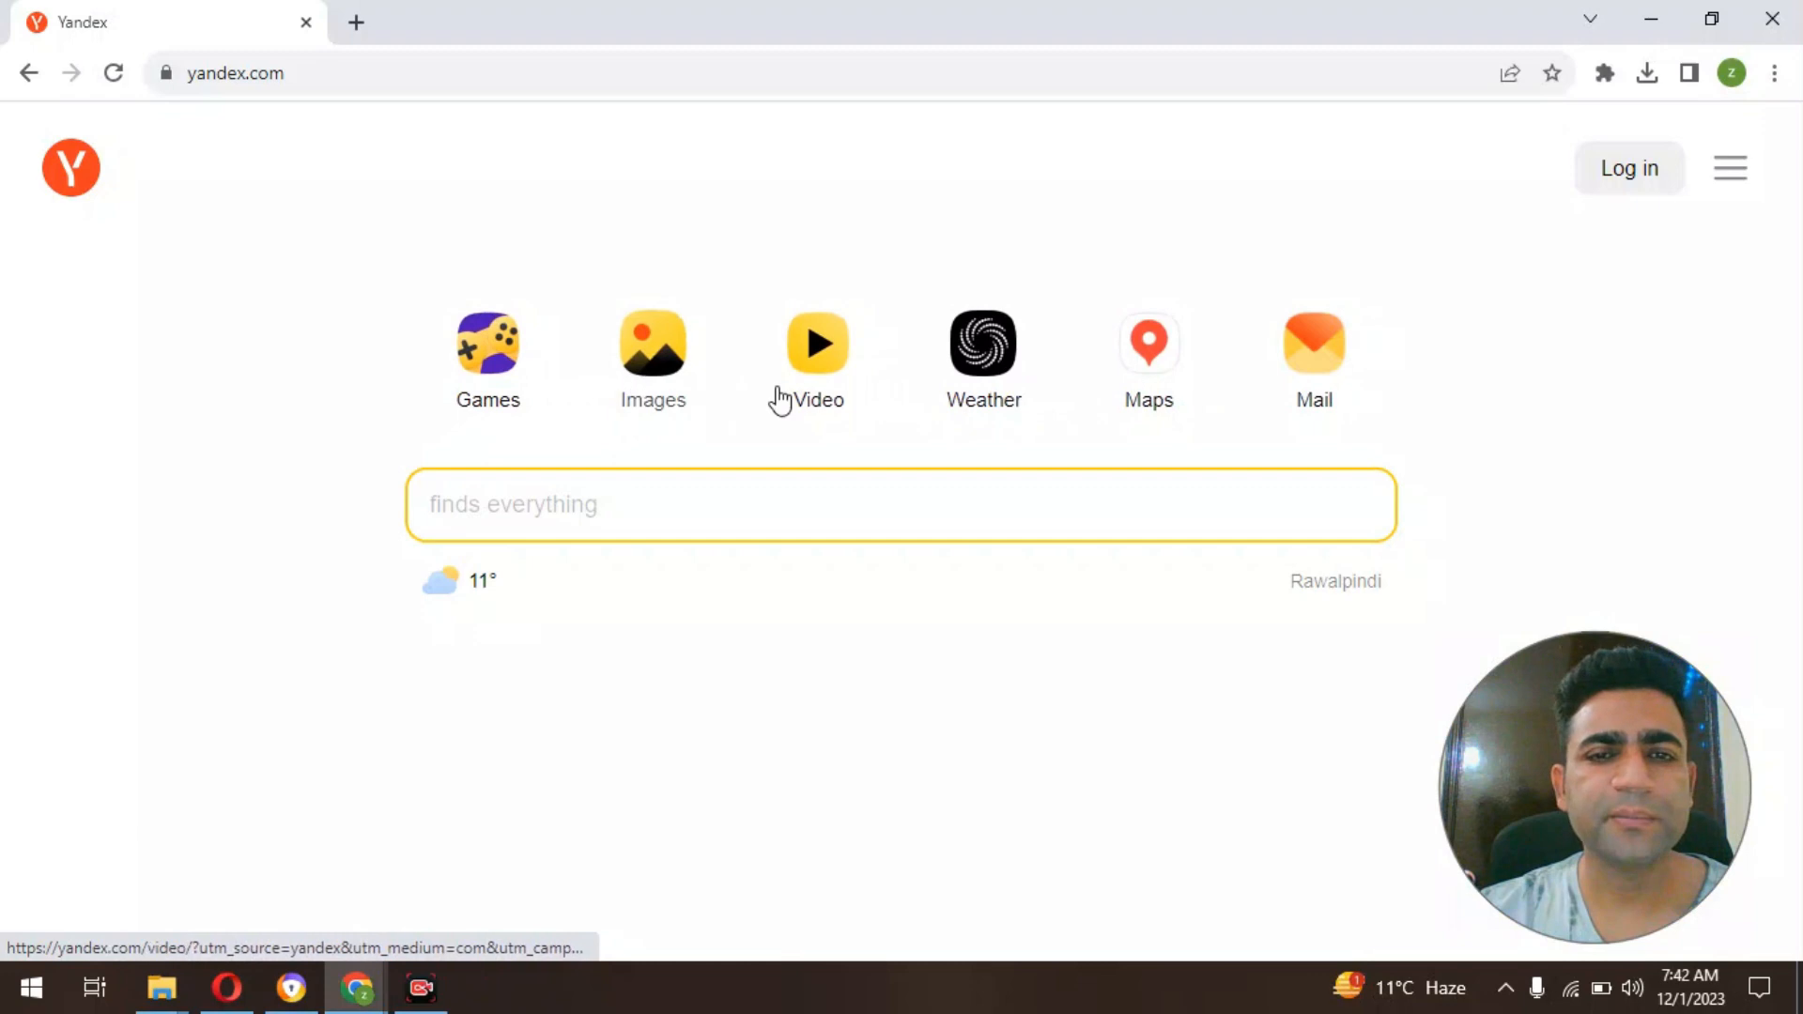
mouse_move(1148, 341)
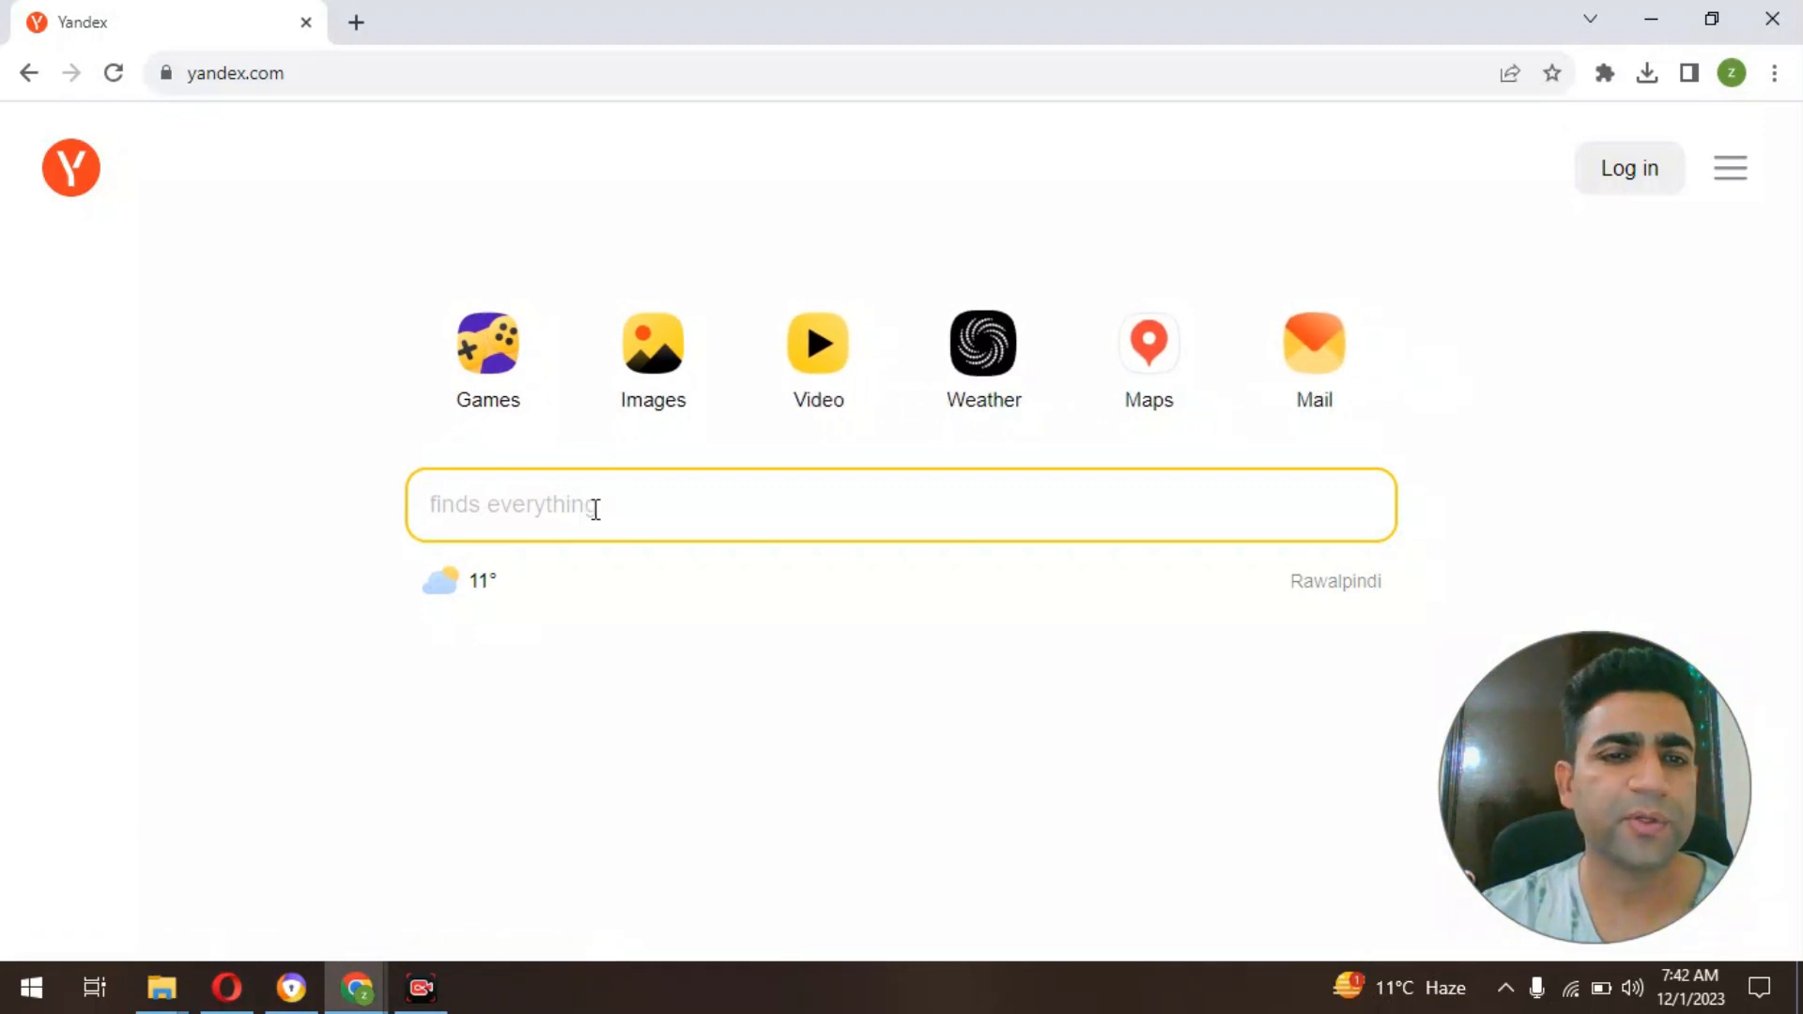
click(652, 342)
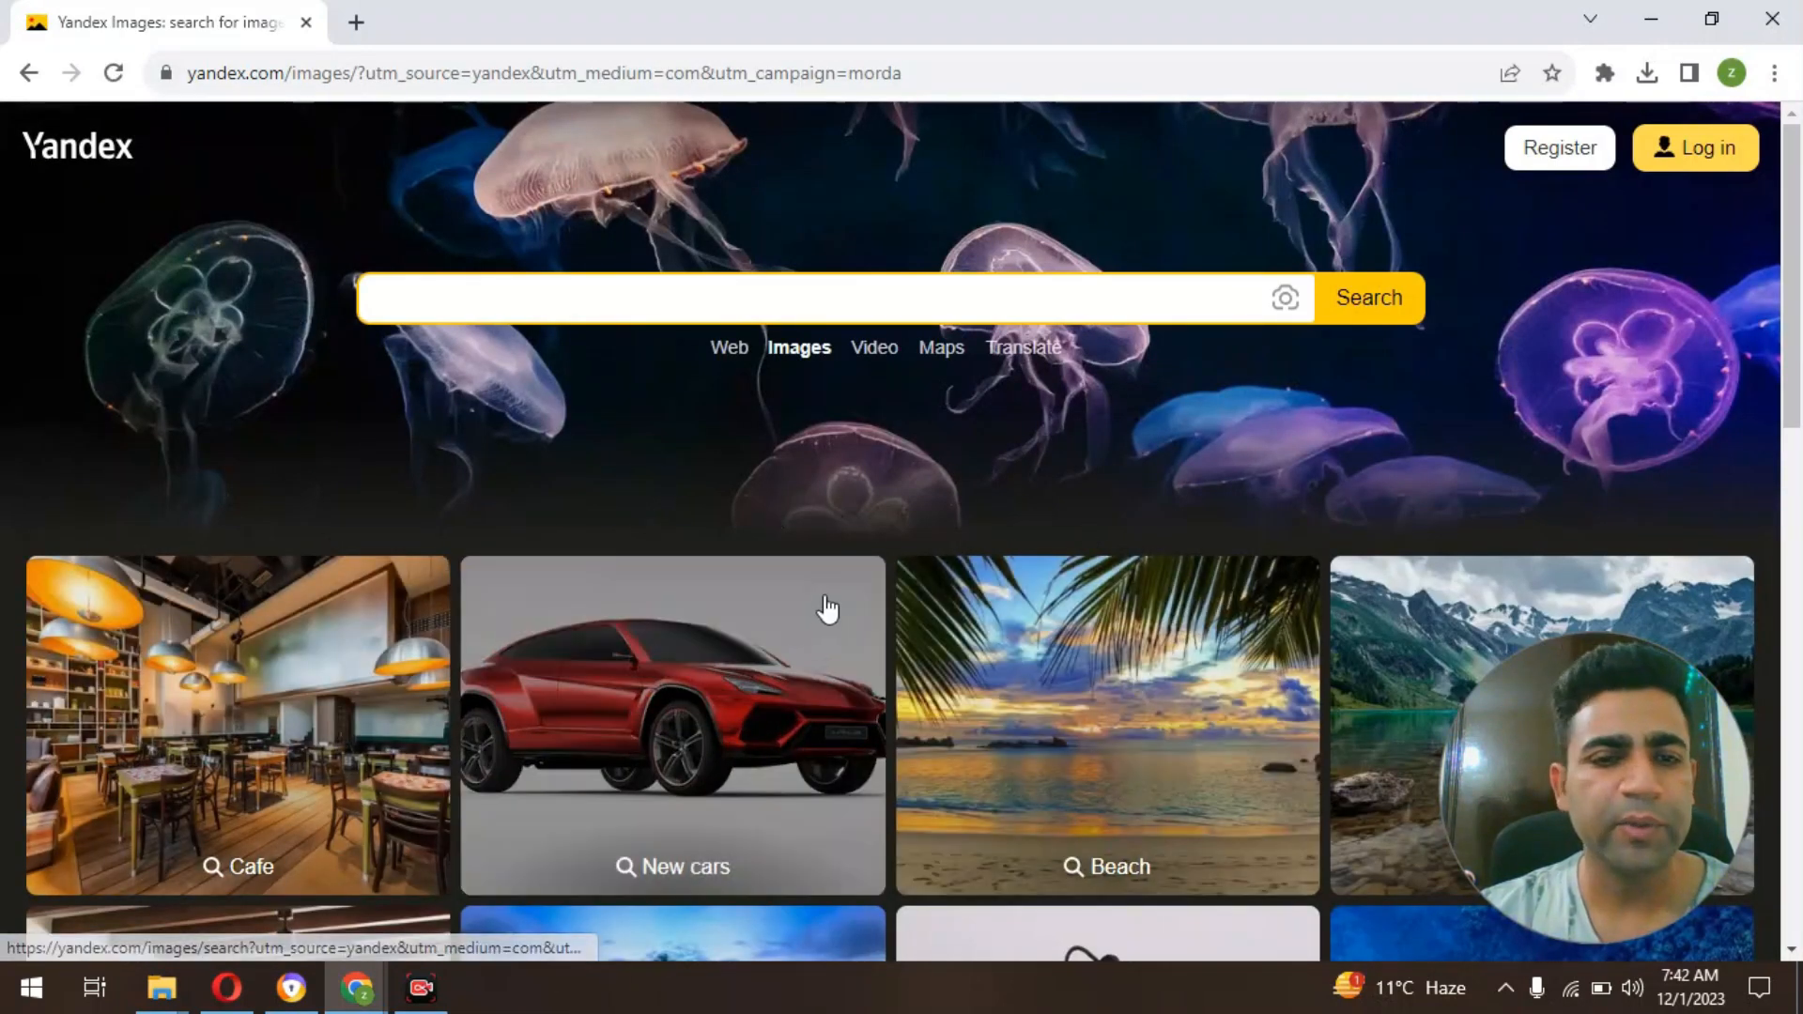
mouse_move(428, 635)
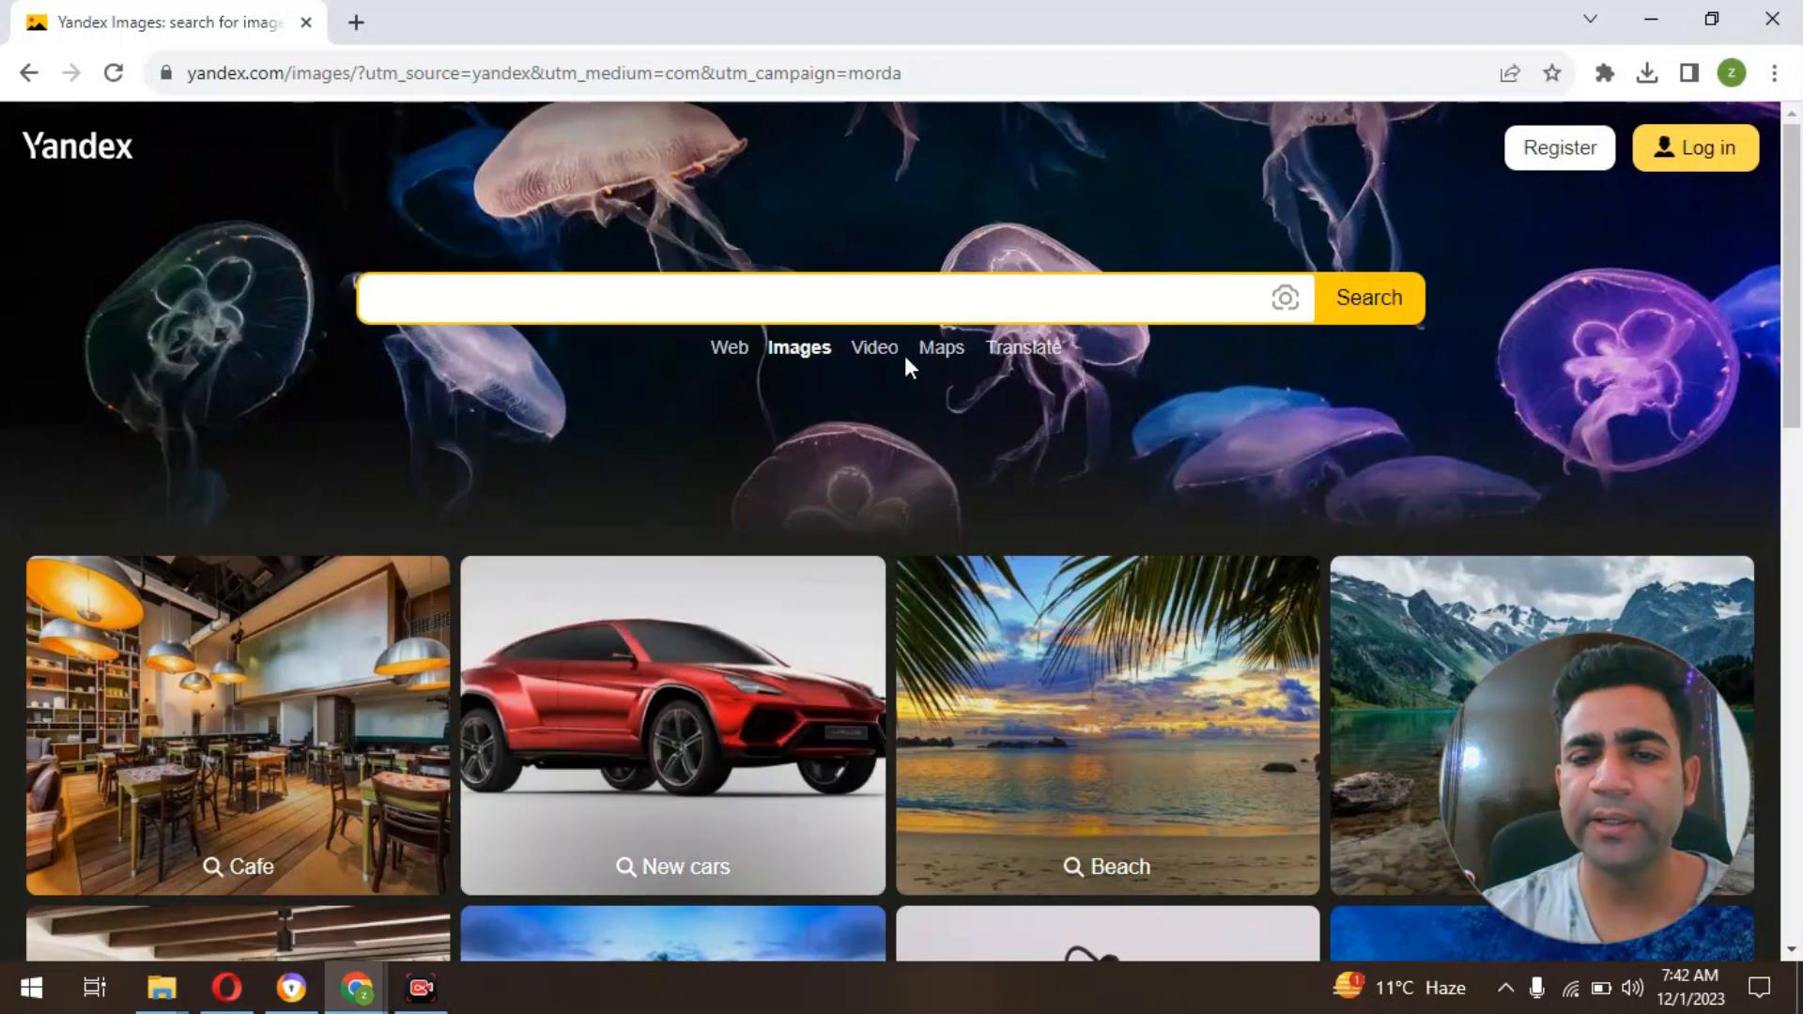
Step: Reach the Porsche 911 trending collection and show its picture results
scroll(down, 3)
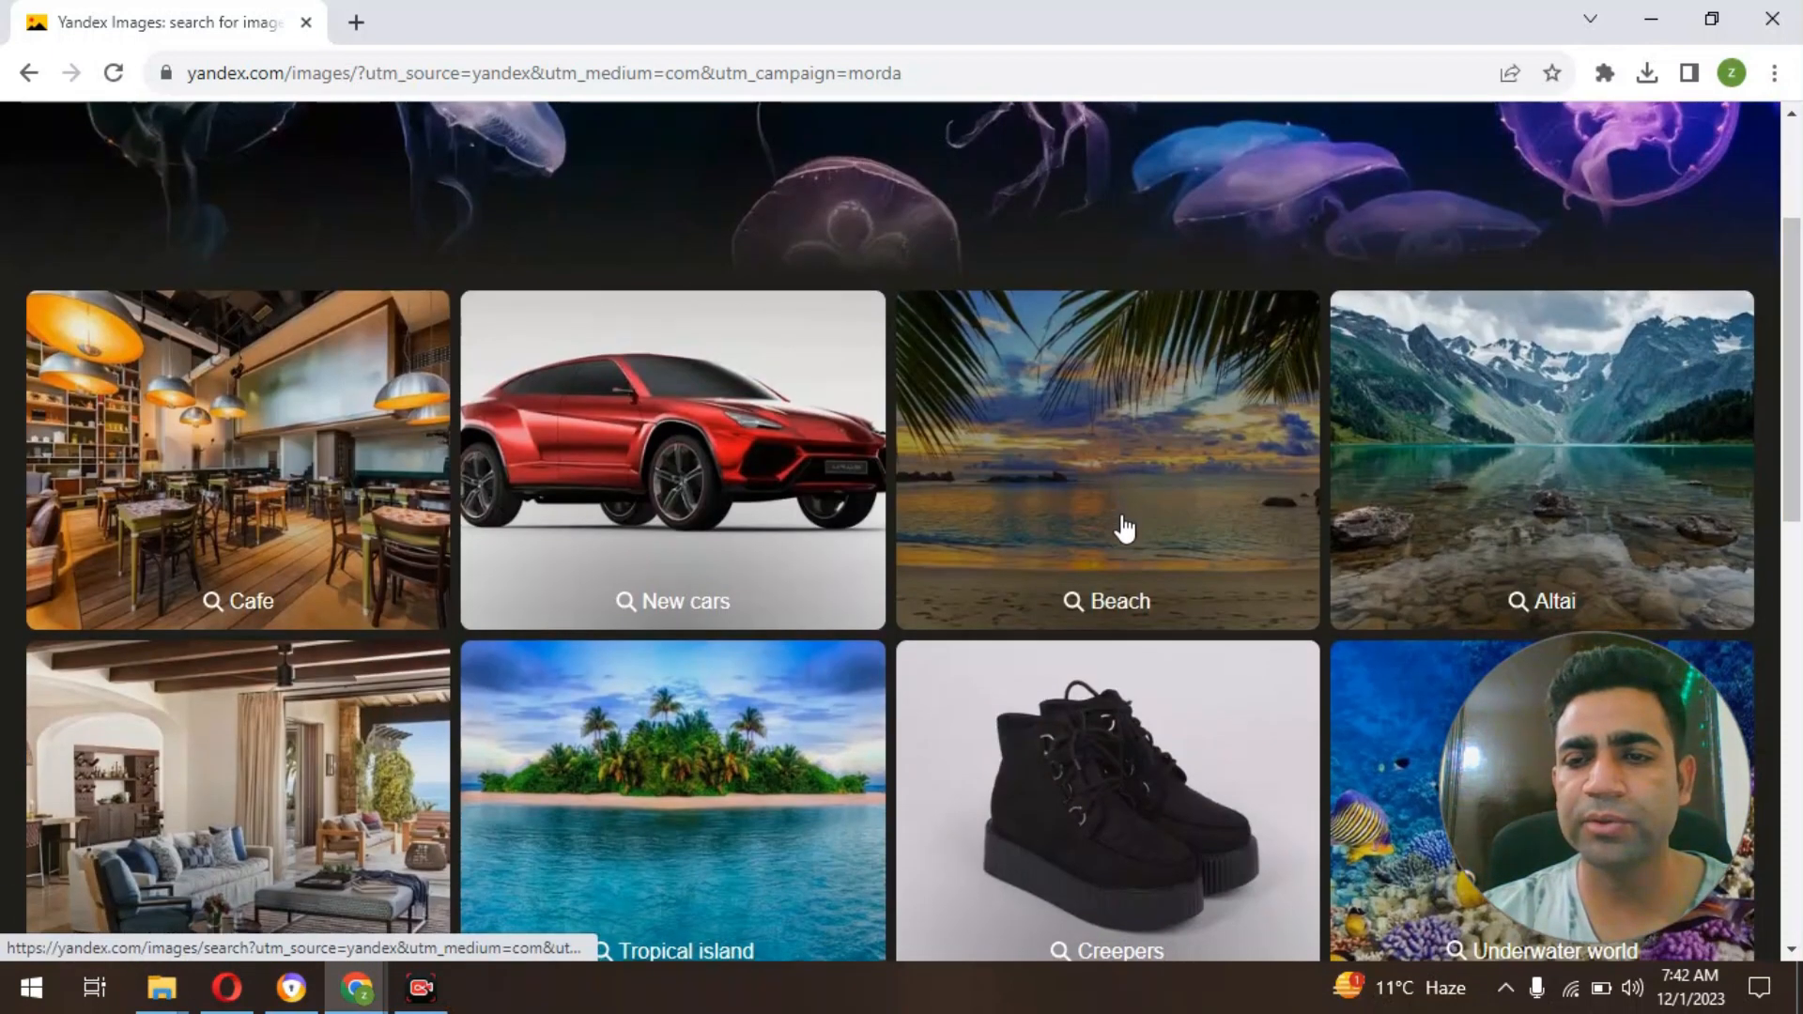
scroll(down, 3)
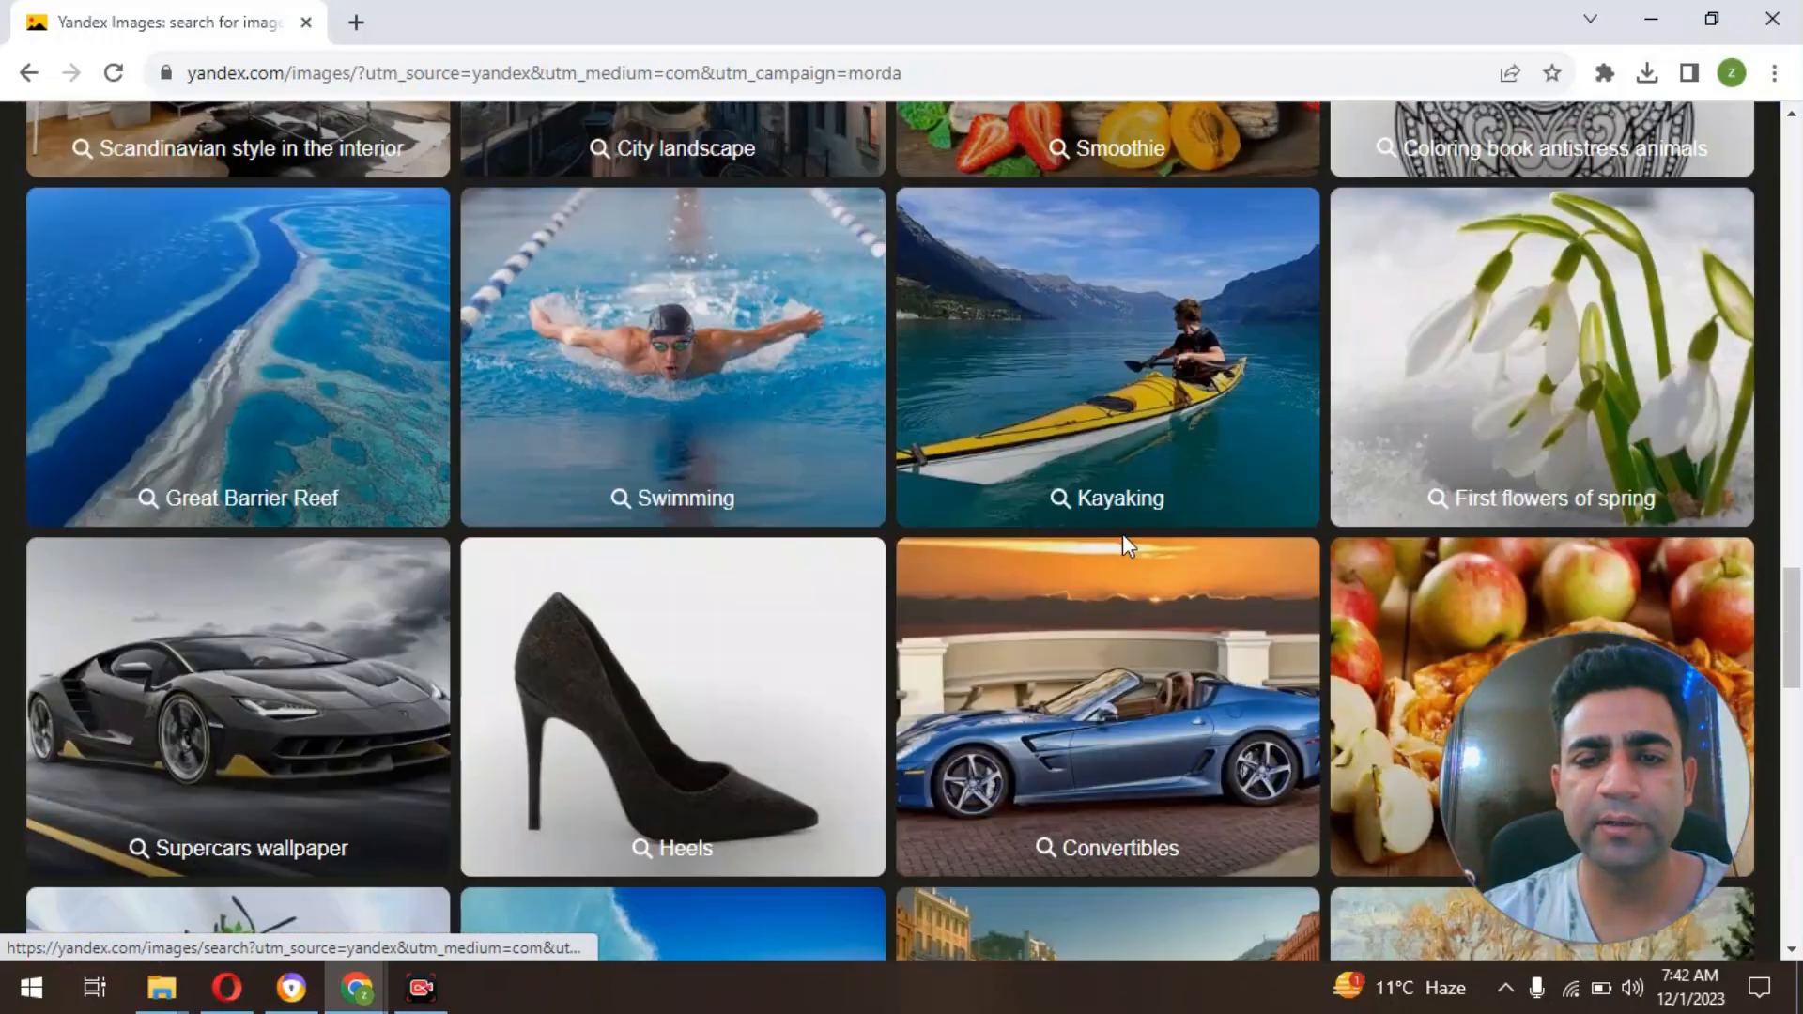
scroll(down, 3)
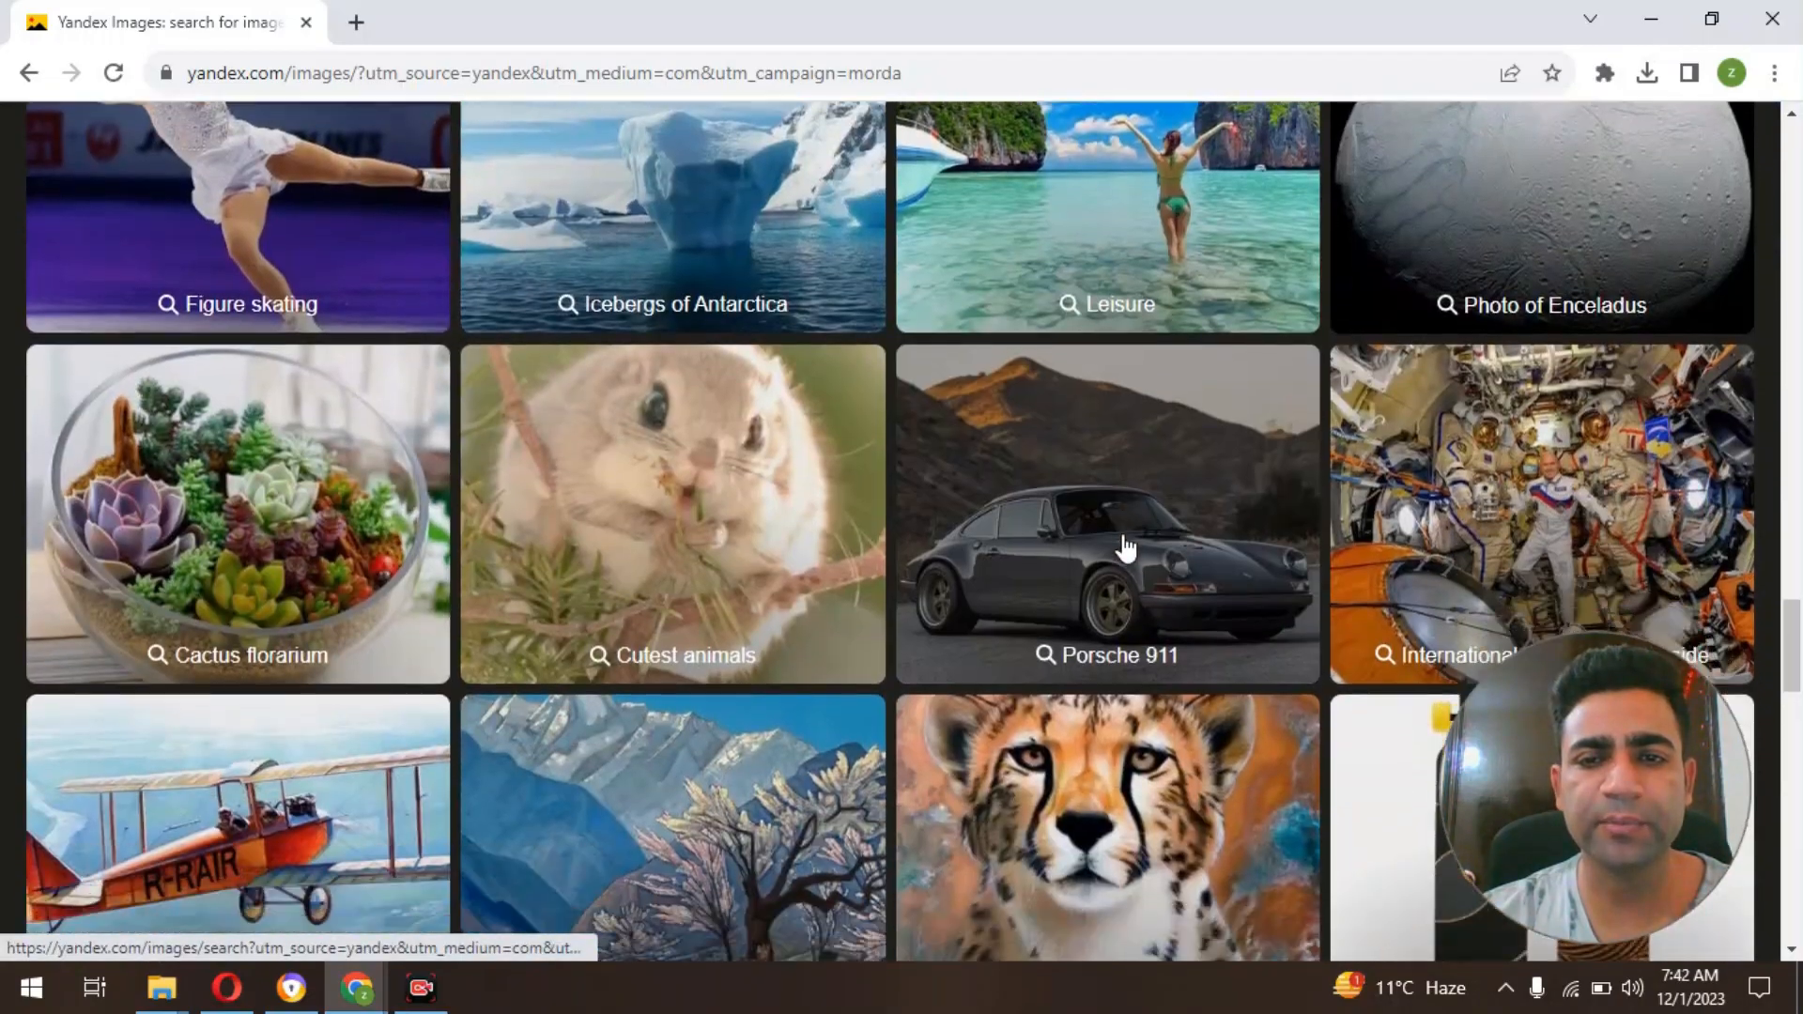
scroll(down, 3)
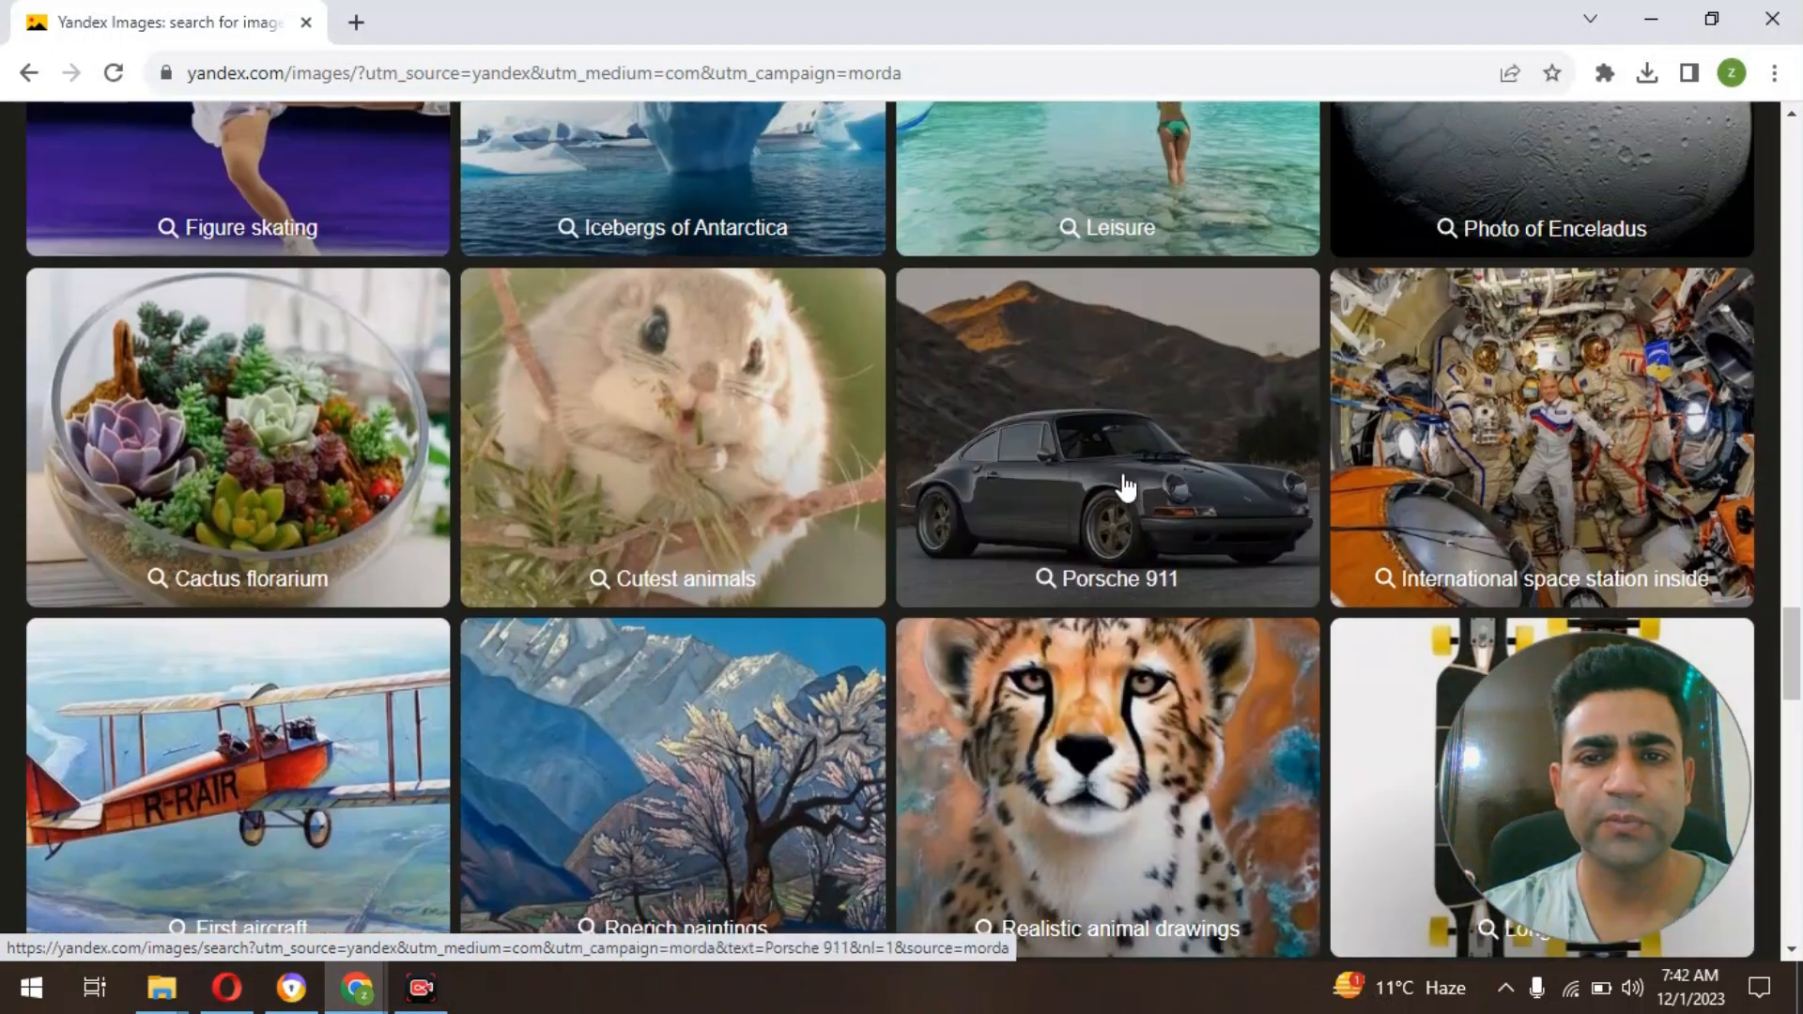
click(1104, 438)
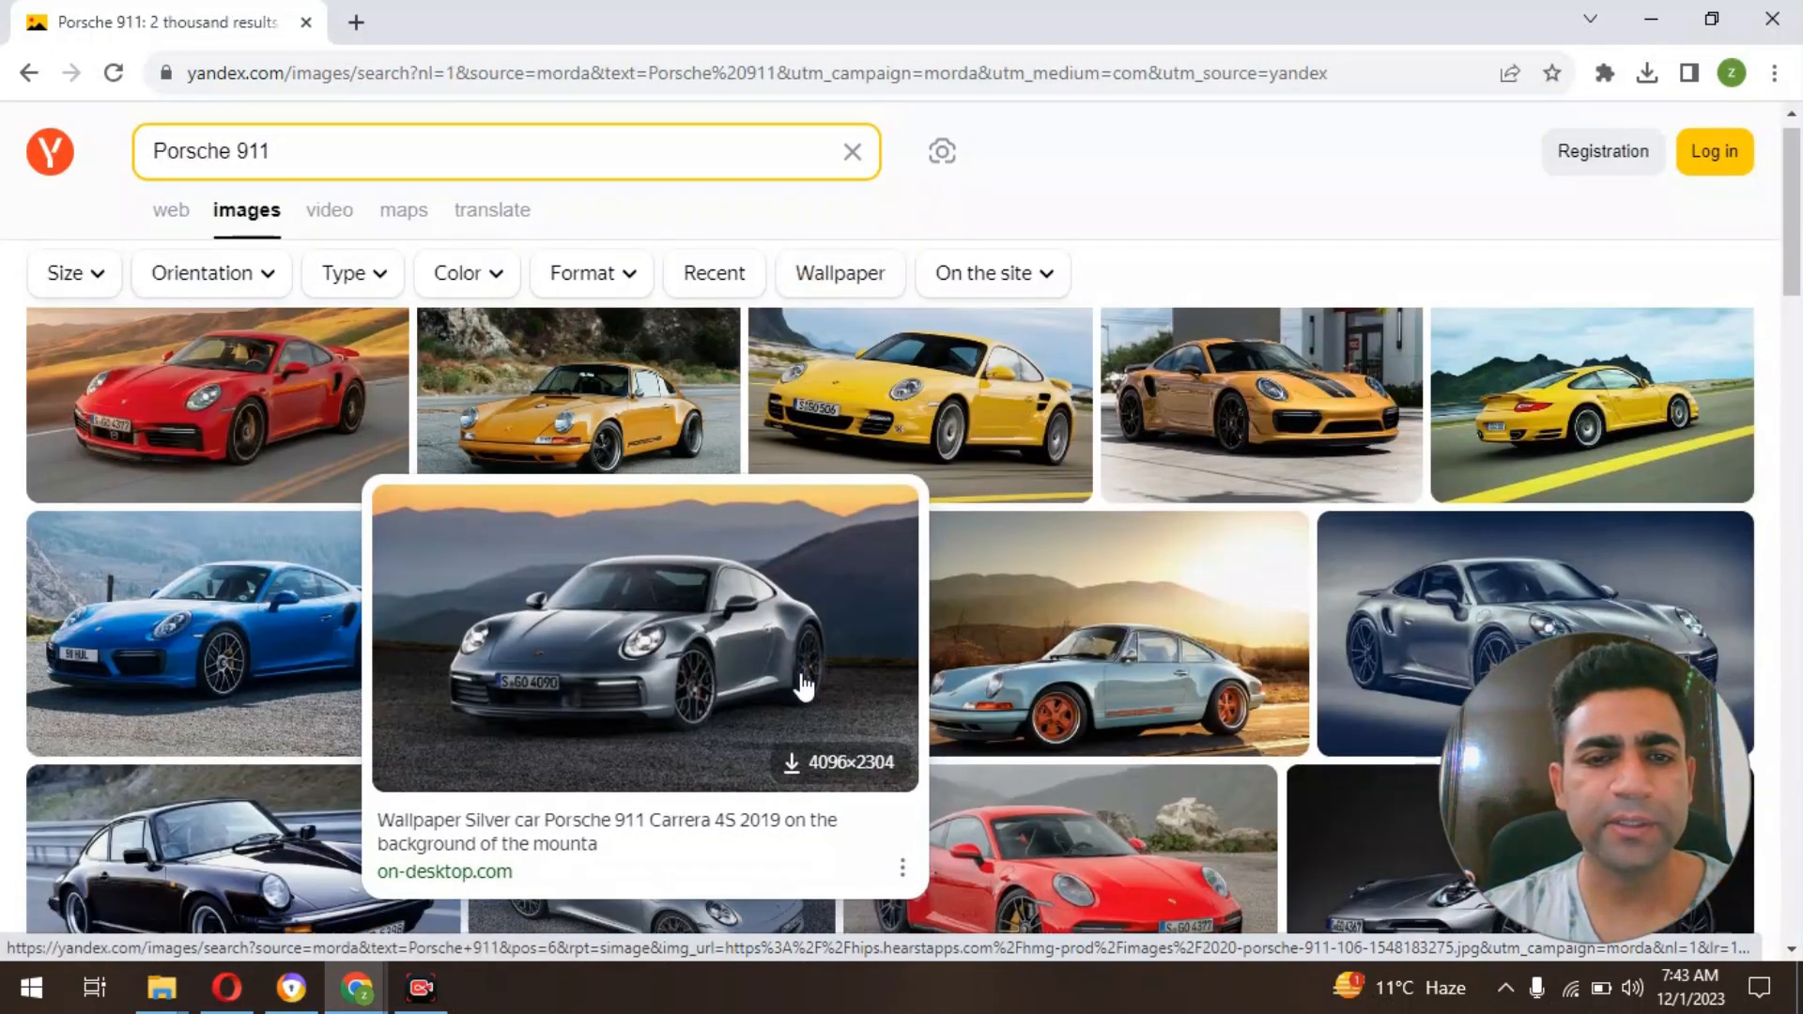
Step: Enlarge the silver Porsche 911 Carrera photo from the results
scroll(down, 3)
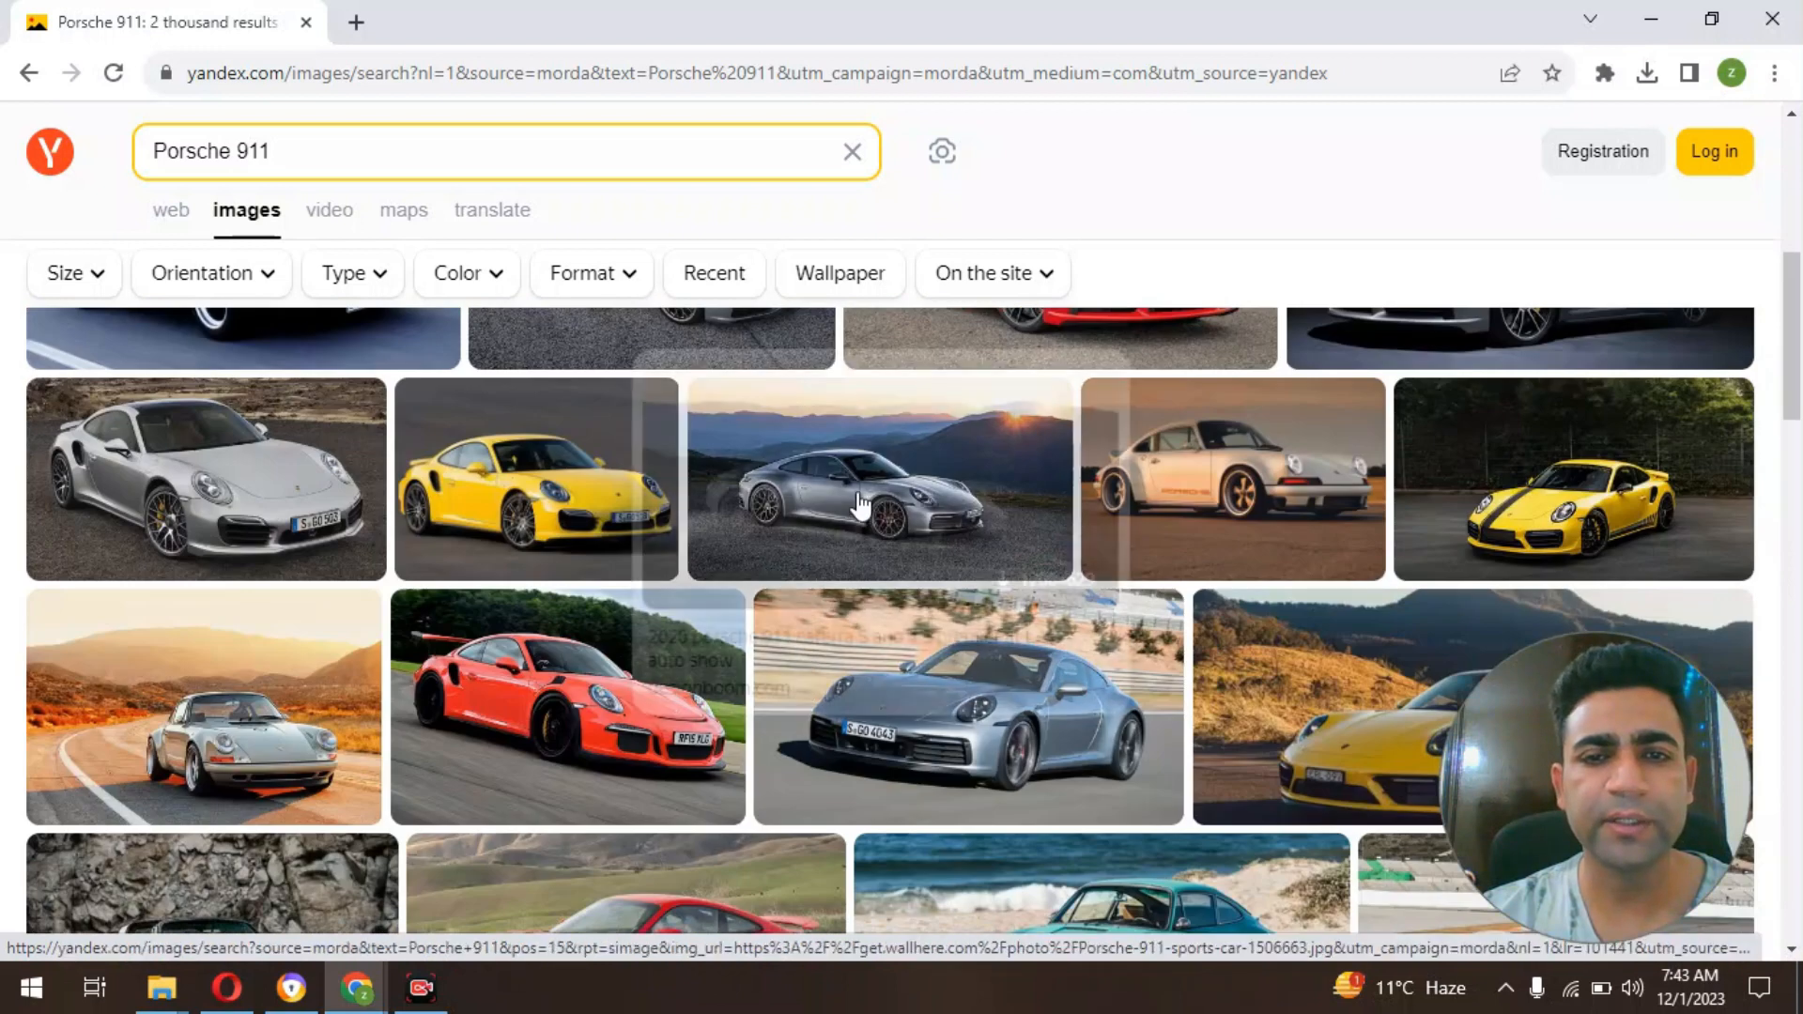
click(883, 479)
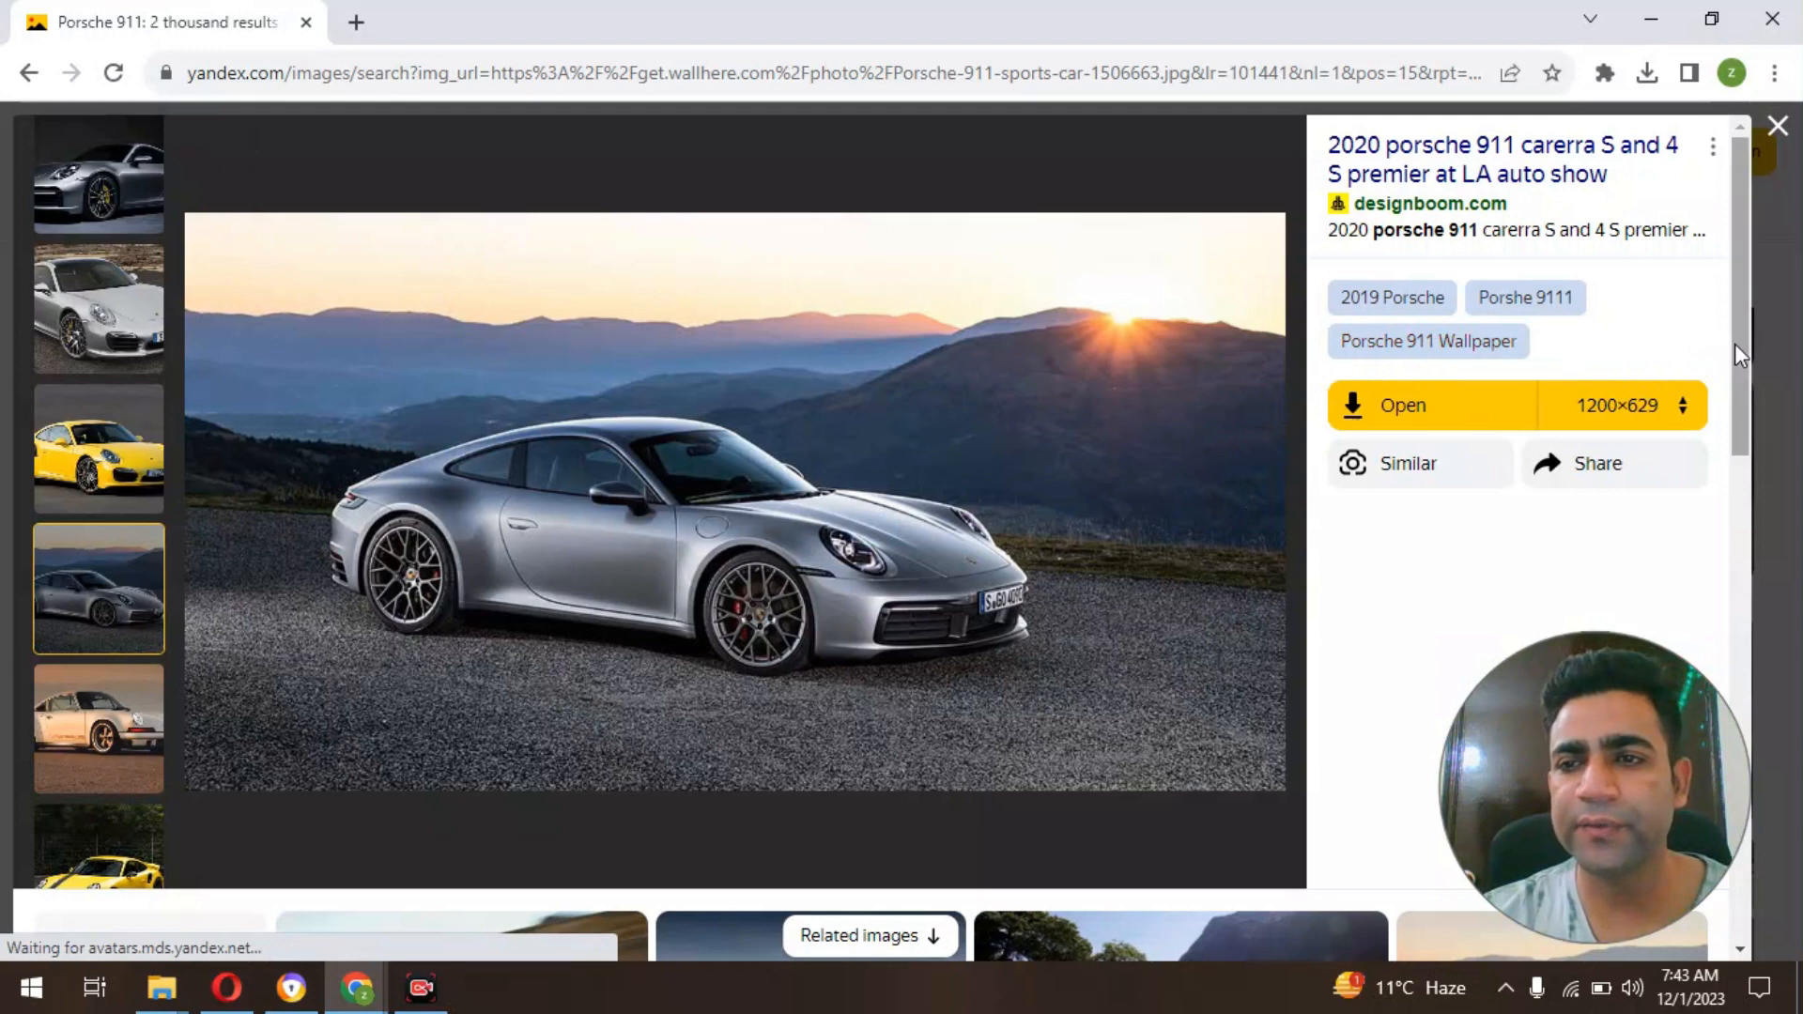
Step: Show the silver 911 photo full size in its own tab
scroll(down, 3)
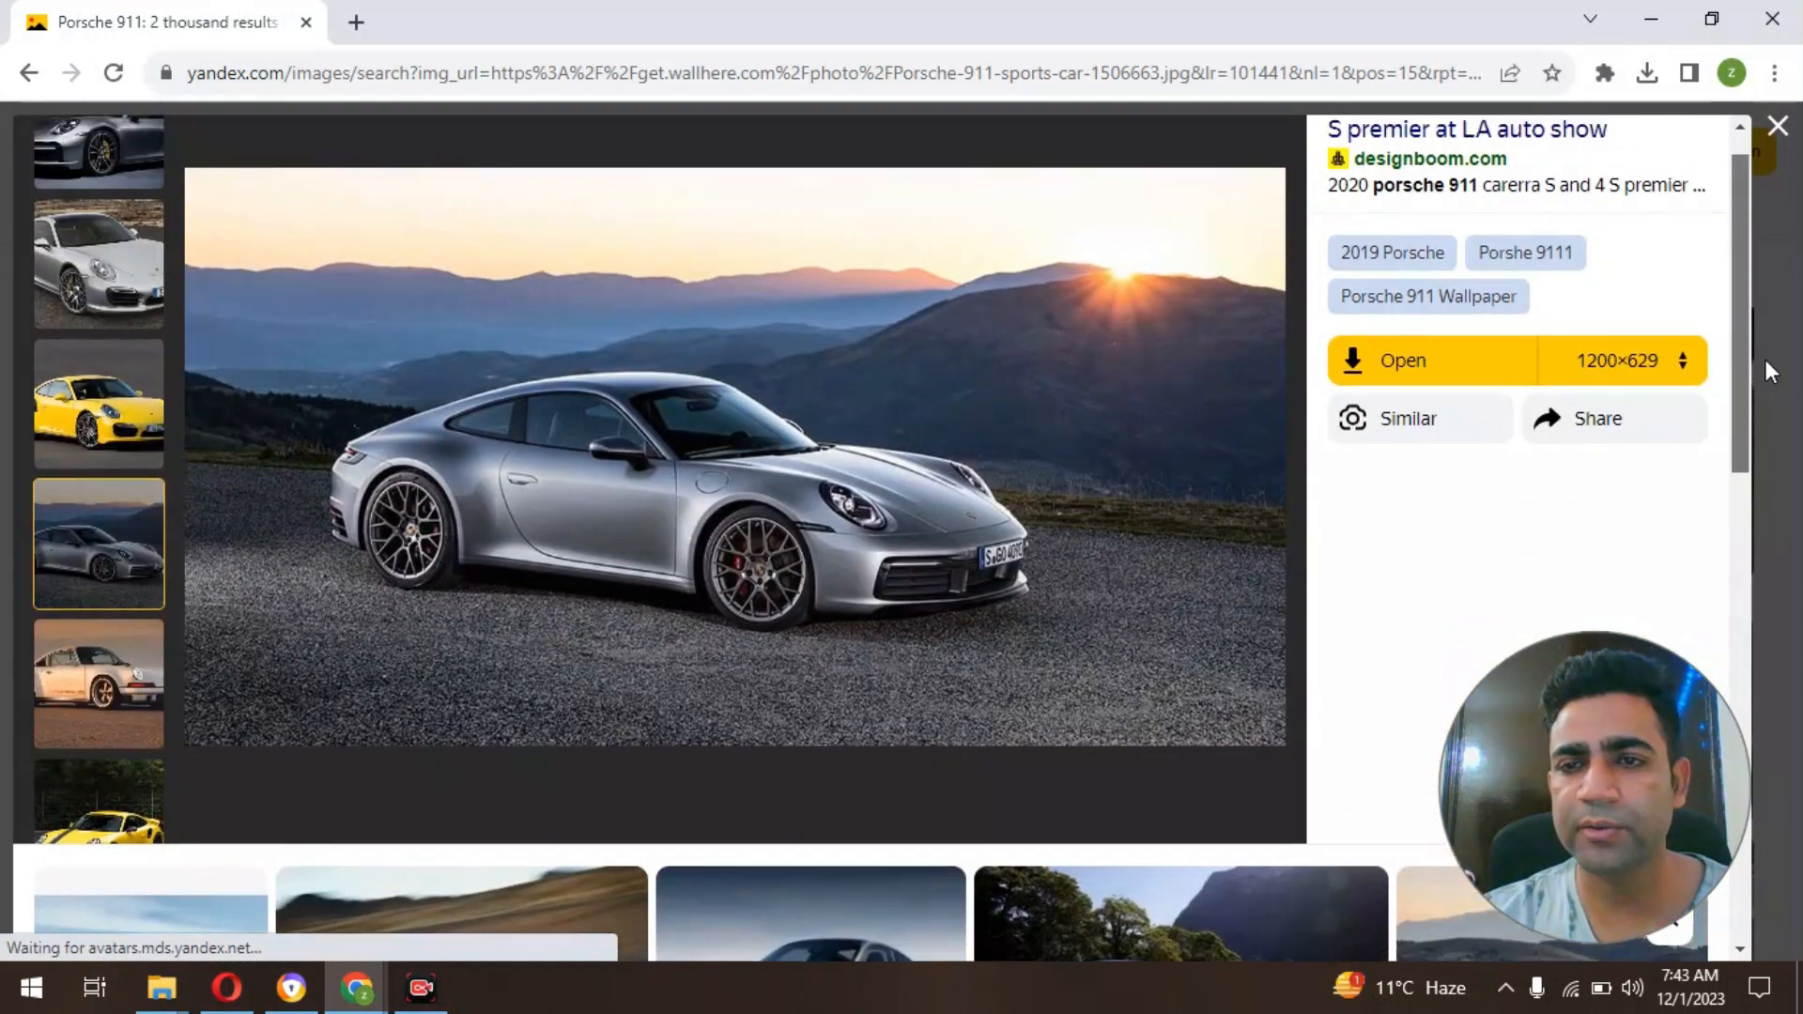
click(1683, 406)
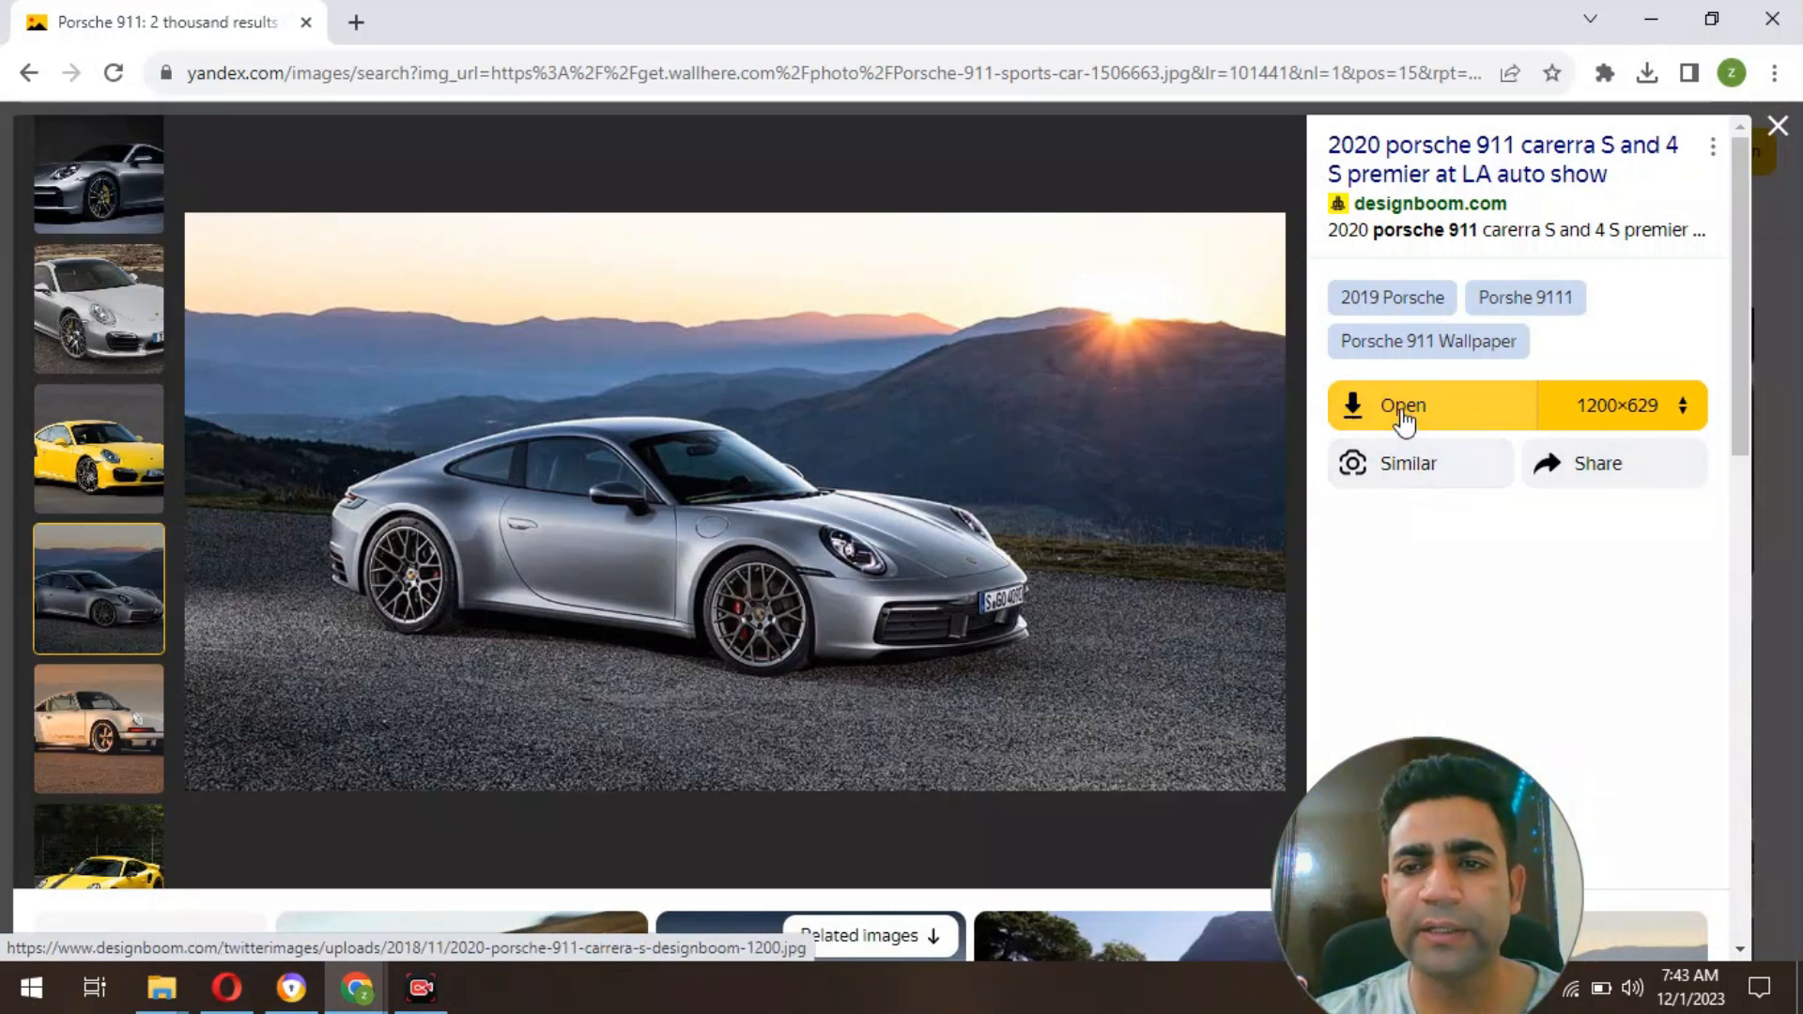
click(1401, 406)
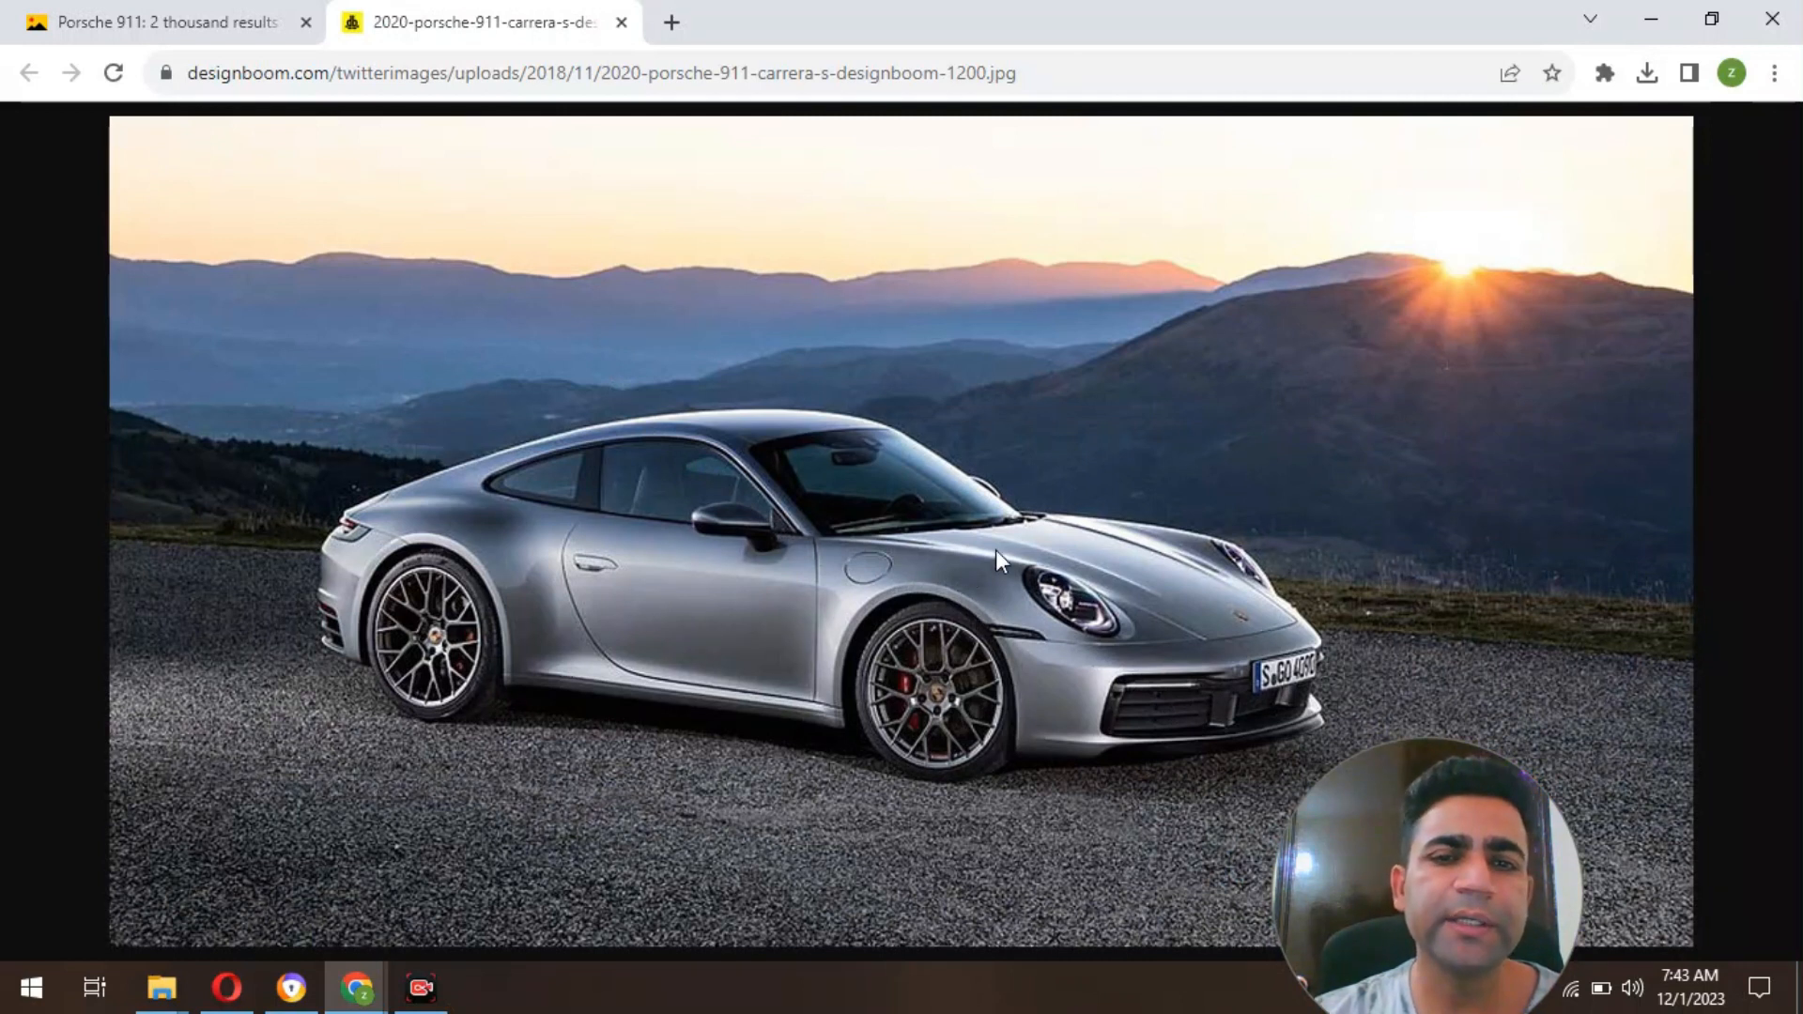
mouse_move(518, 458)
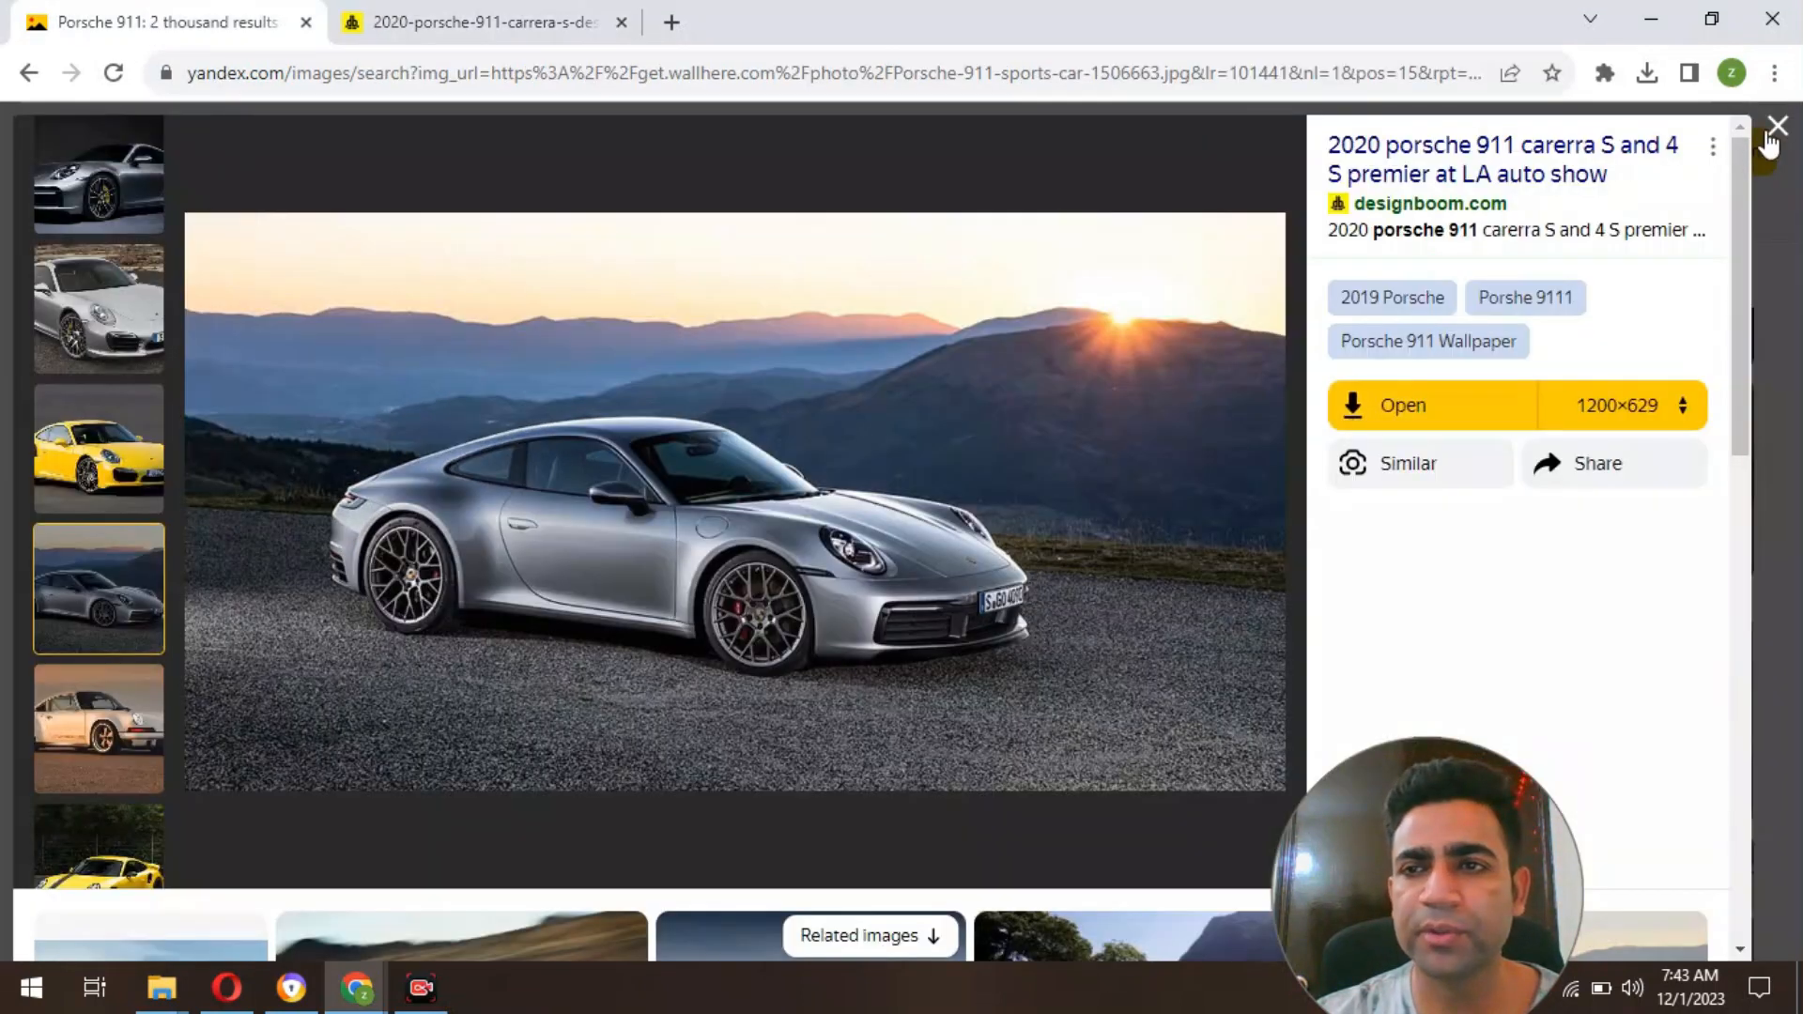
Step: Back in the results, close the viewer and enlarge the orange GT3 RS photo
click(1775, 124)
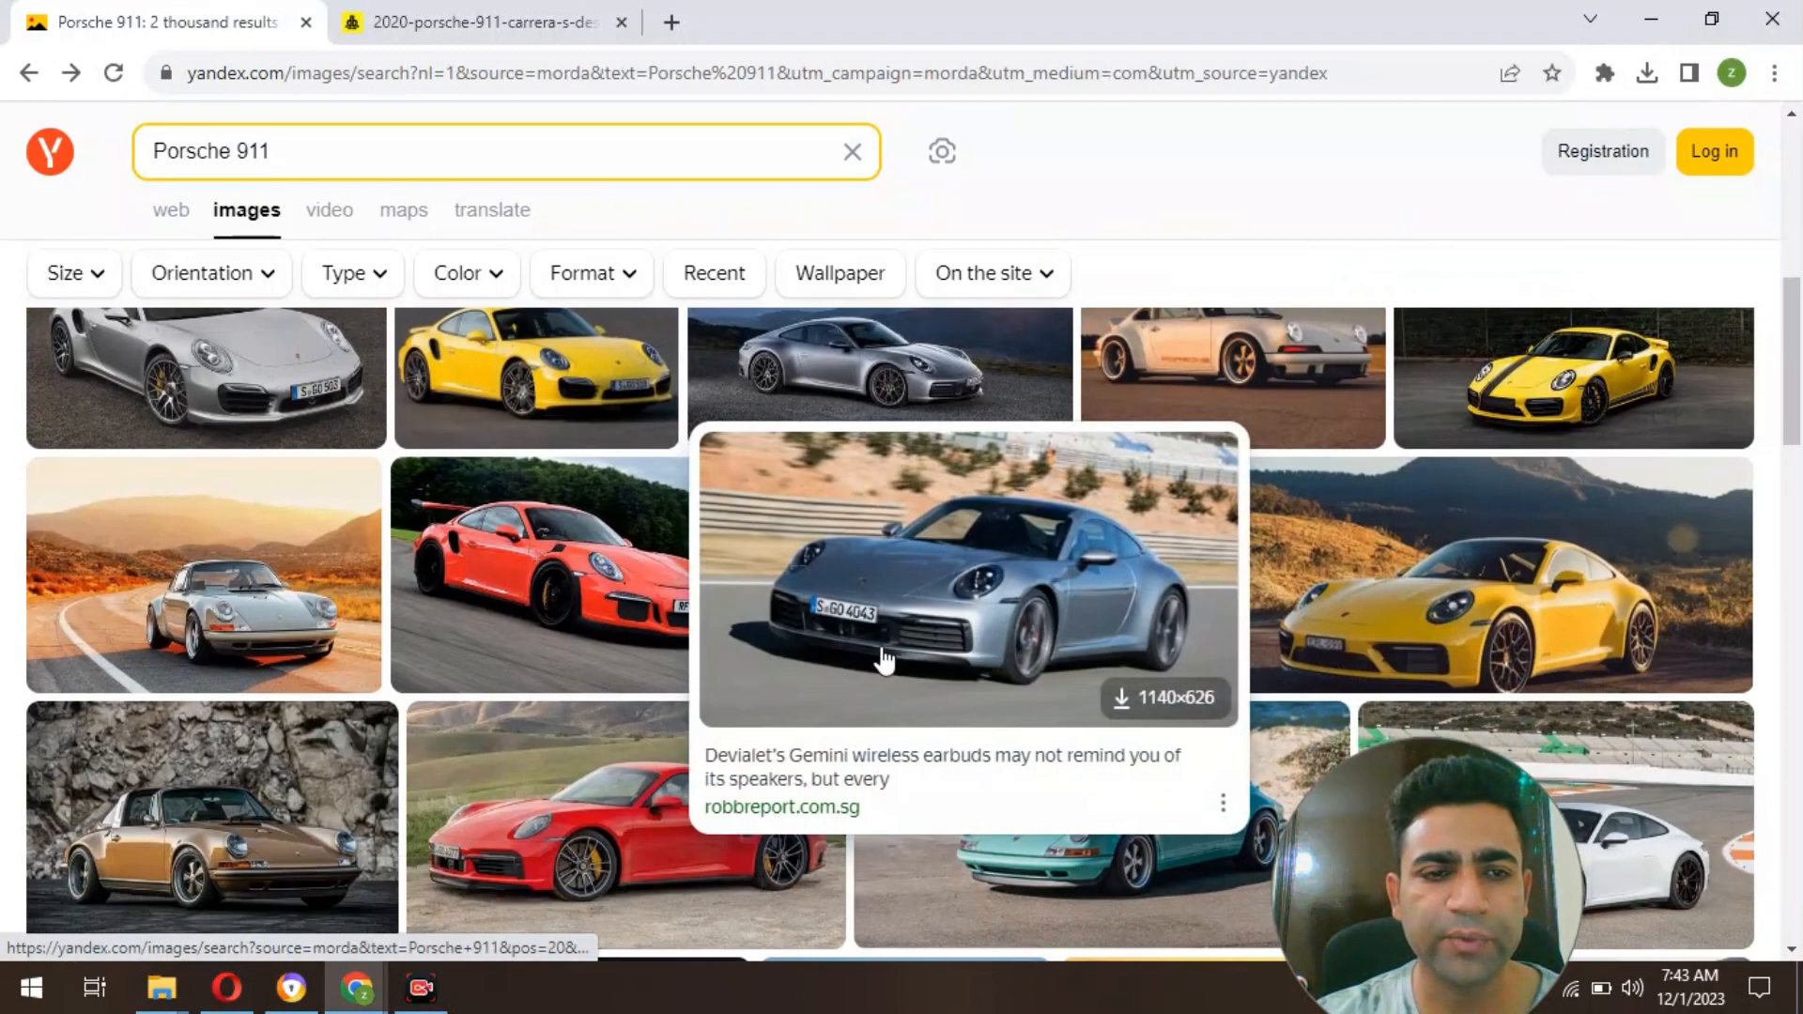
click(536, 575)
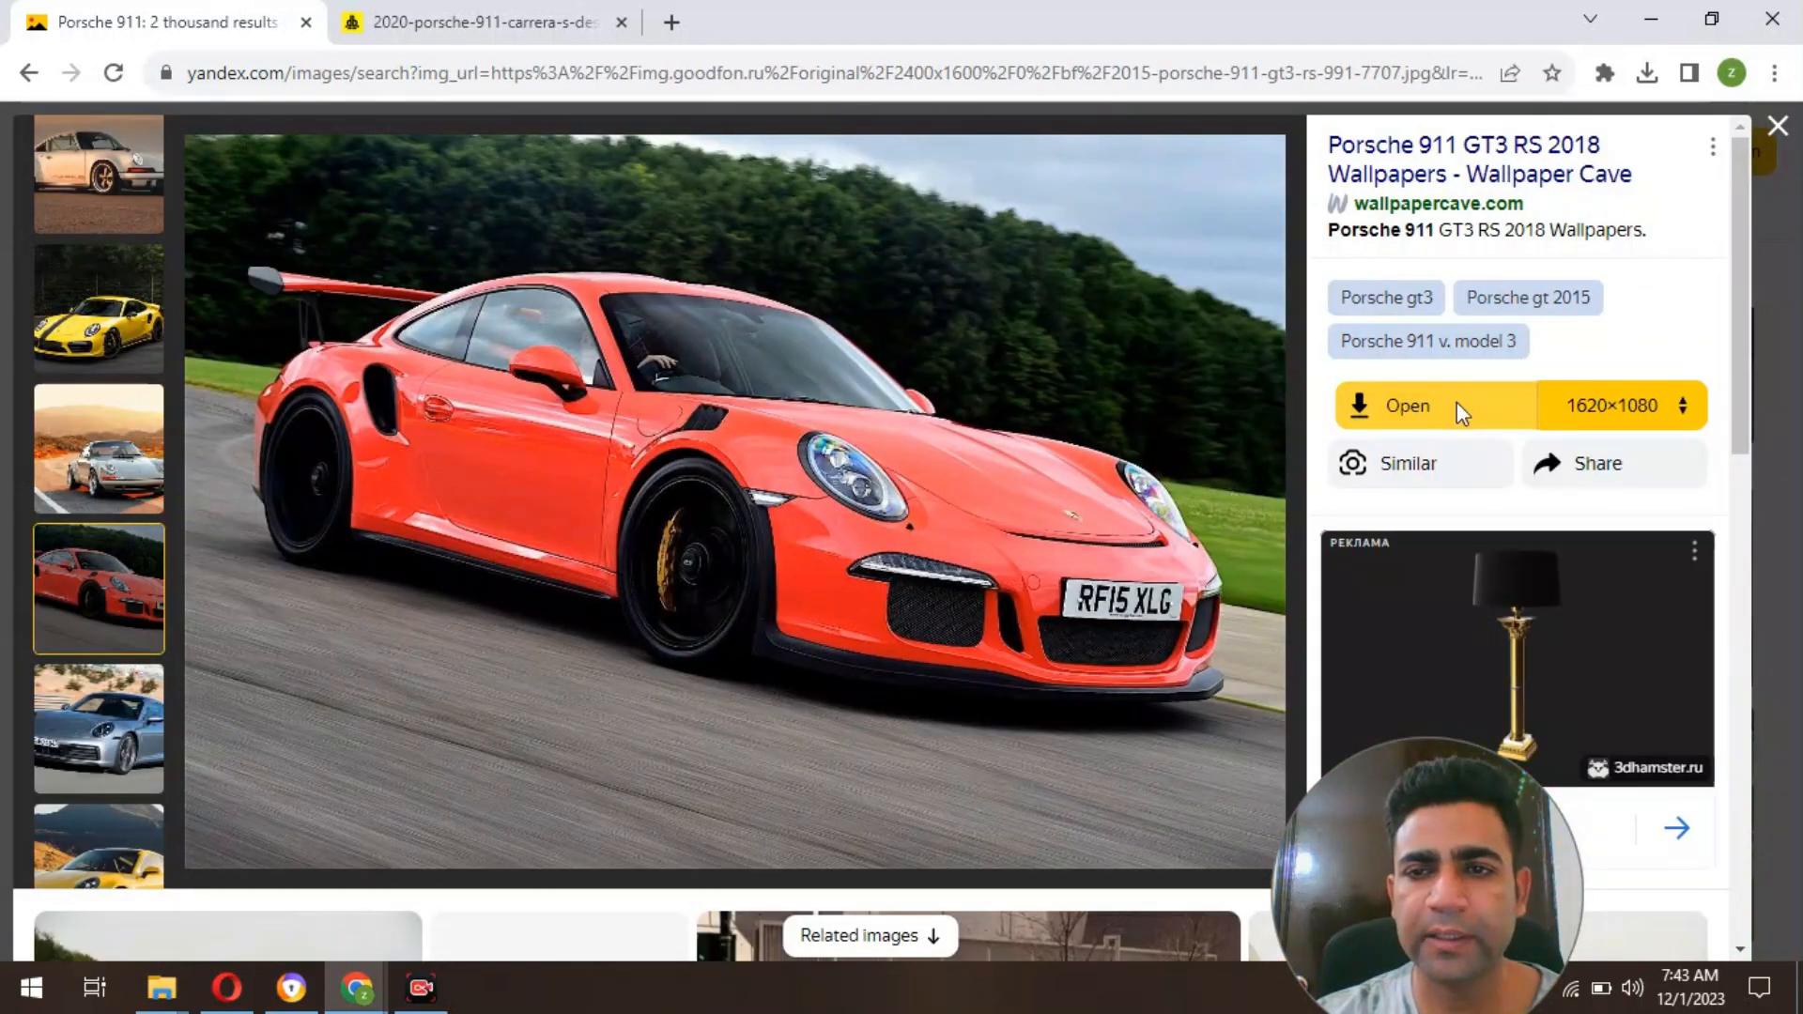
Step: Show the orange GT3 RS at full 1620×1080 resolution and start 'Save image as...'
click(1405, 405)
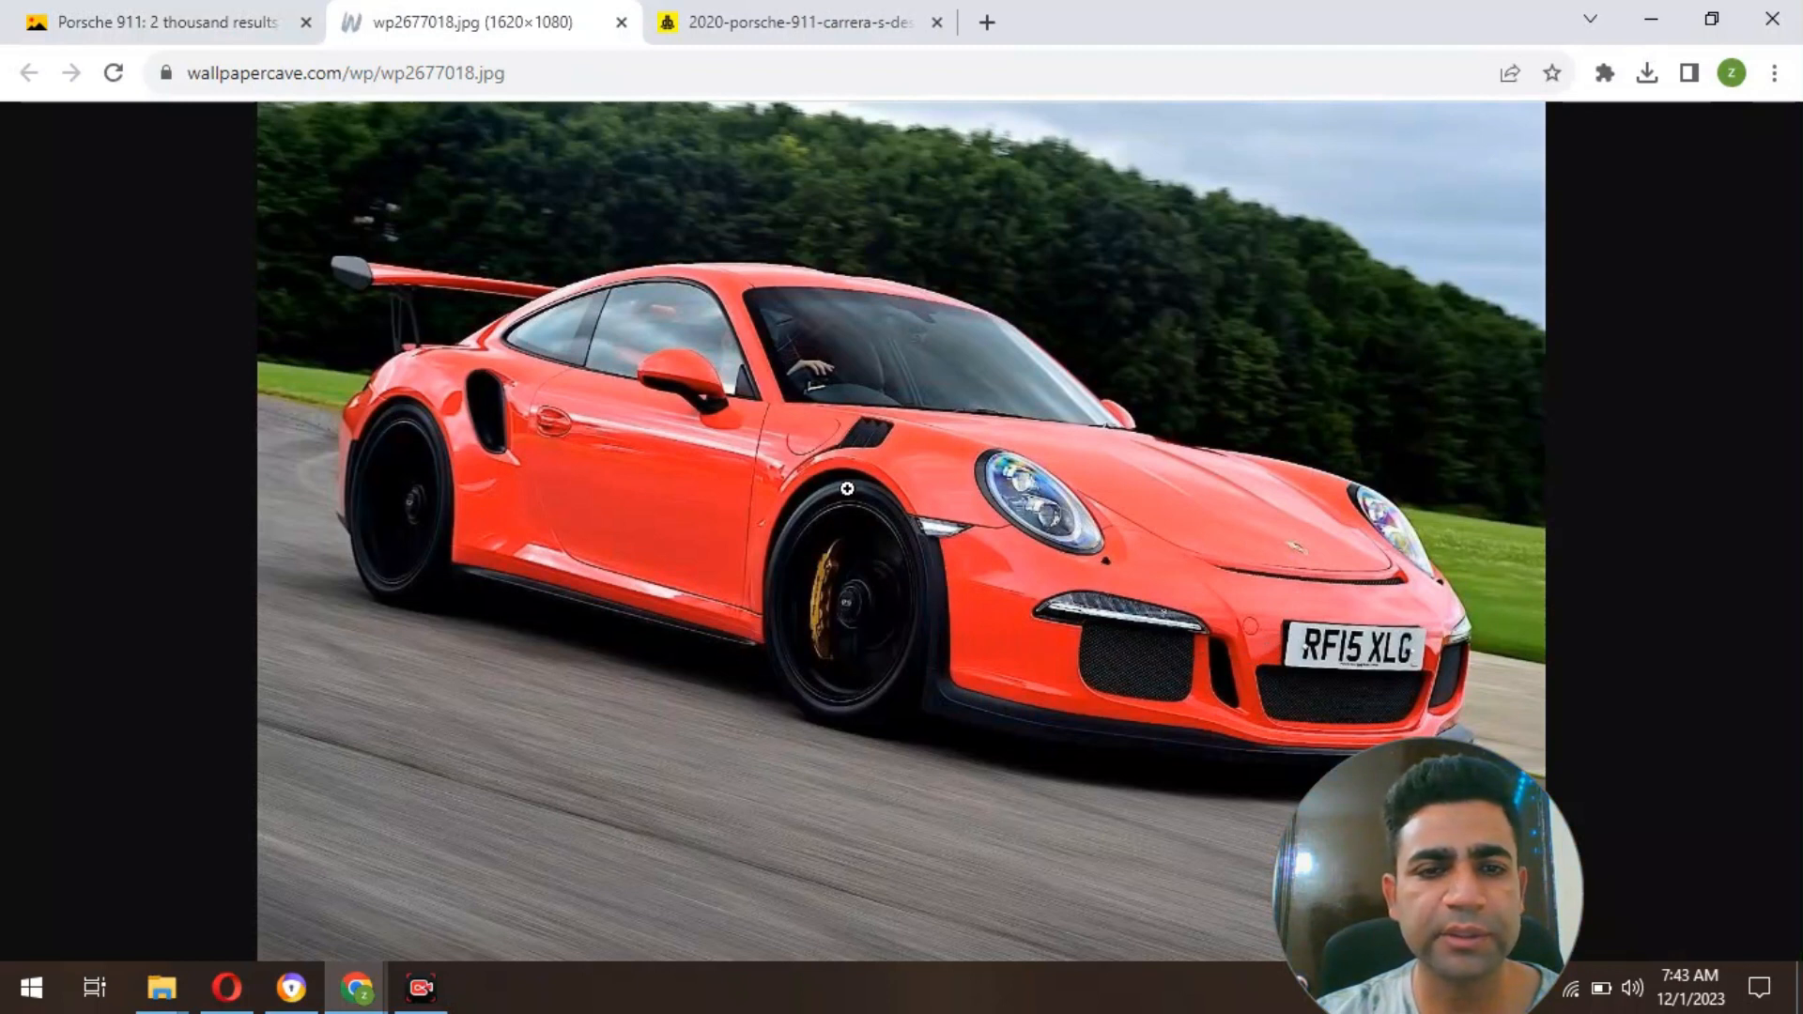
mouse_move(763, 383)
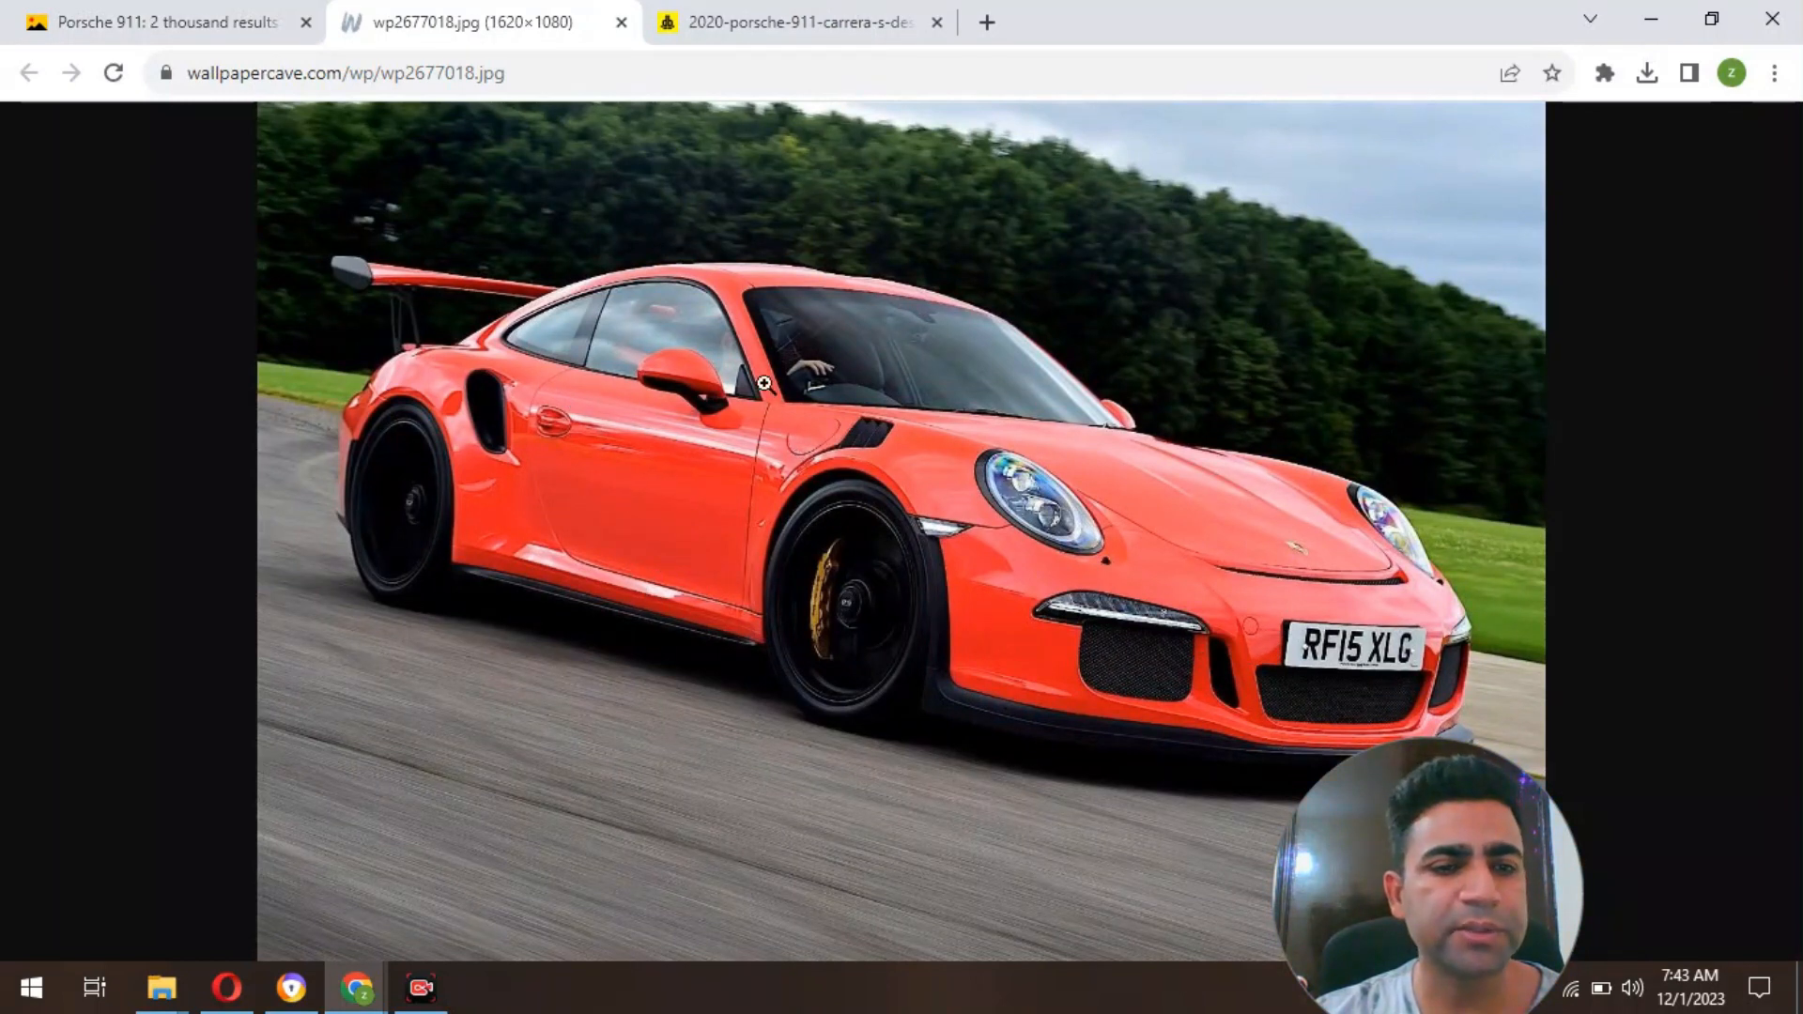
right_click(764, 385)
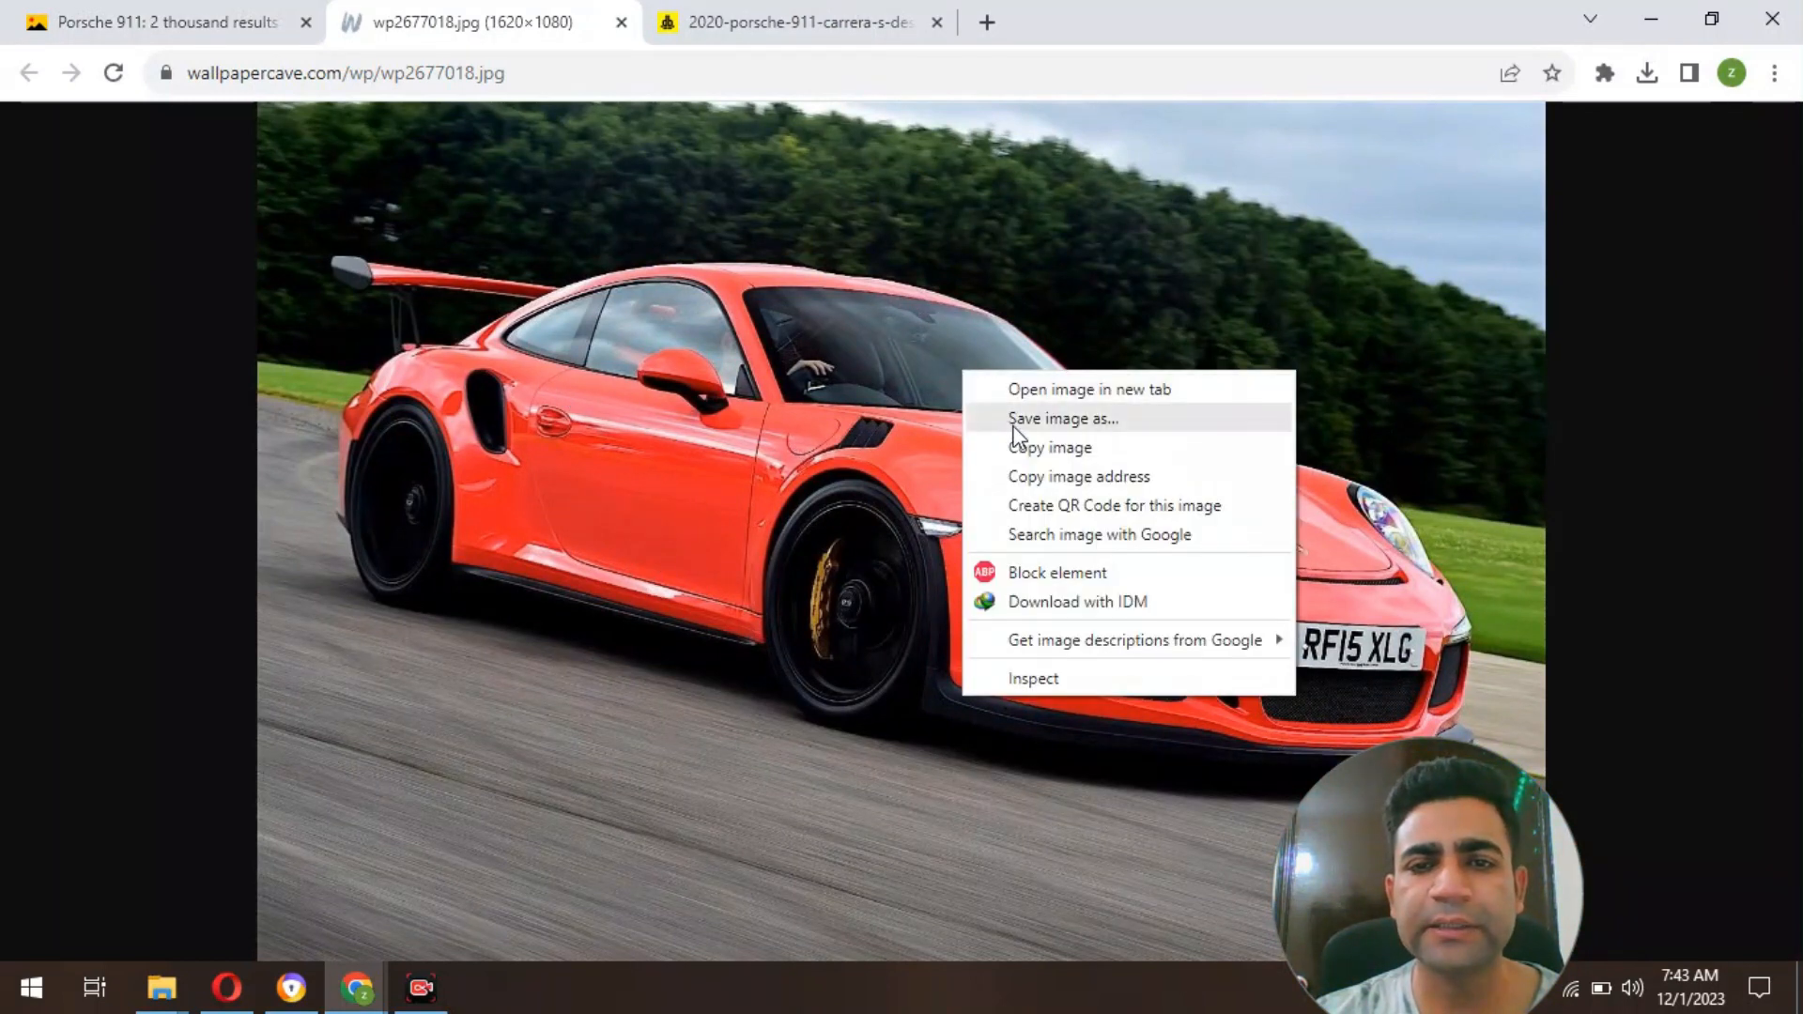
click(1016, 434)
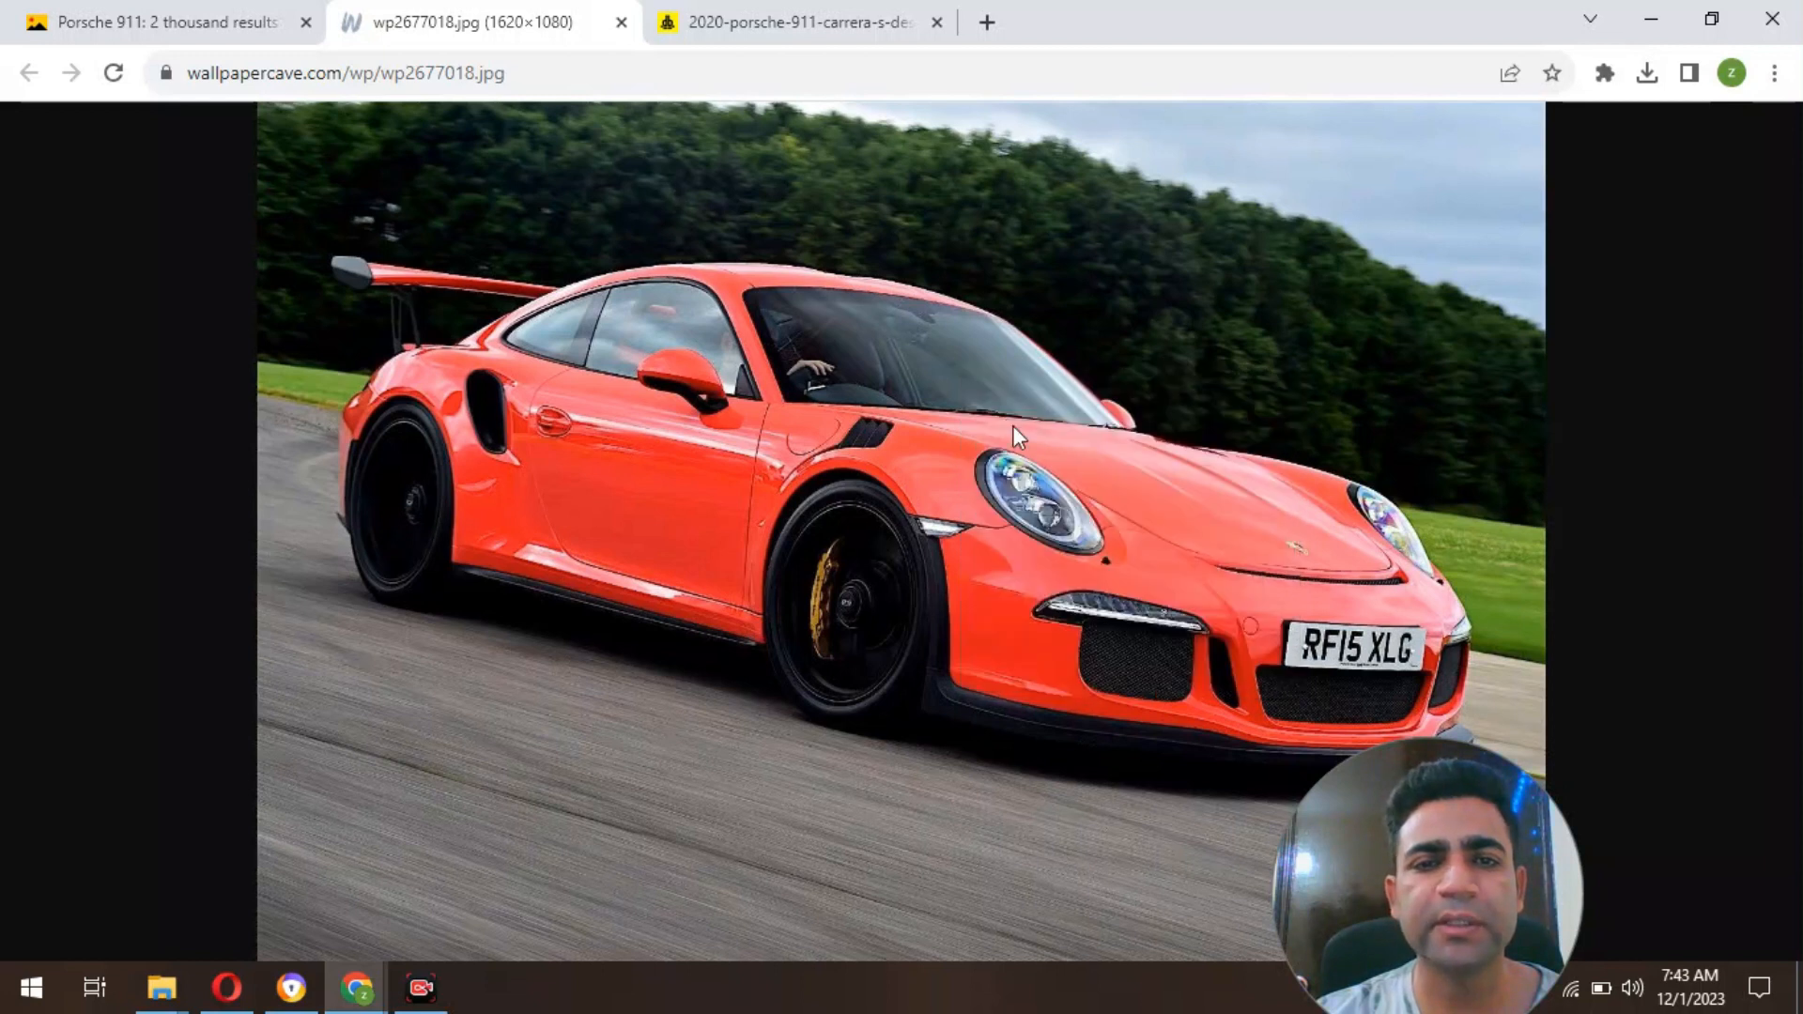